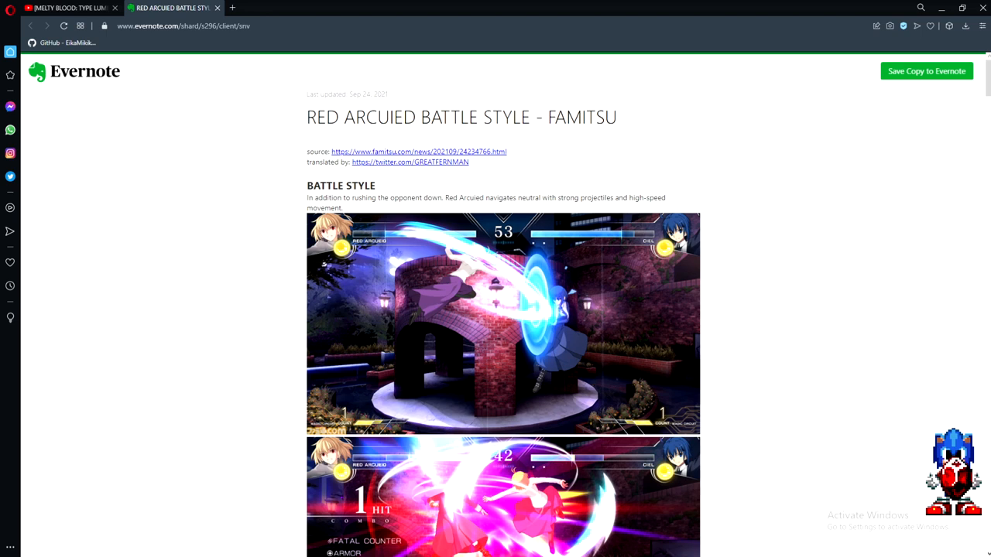
pyautogui.moveTo(172, 138)
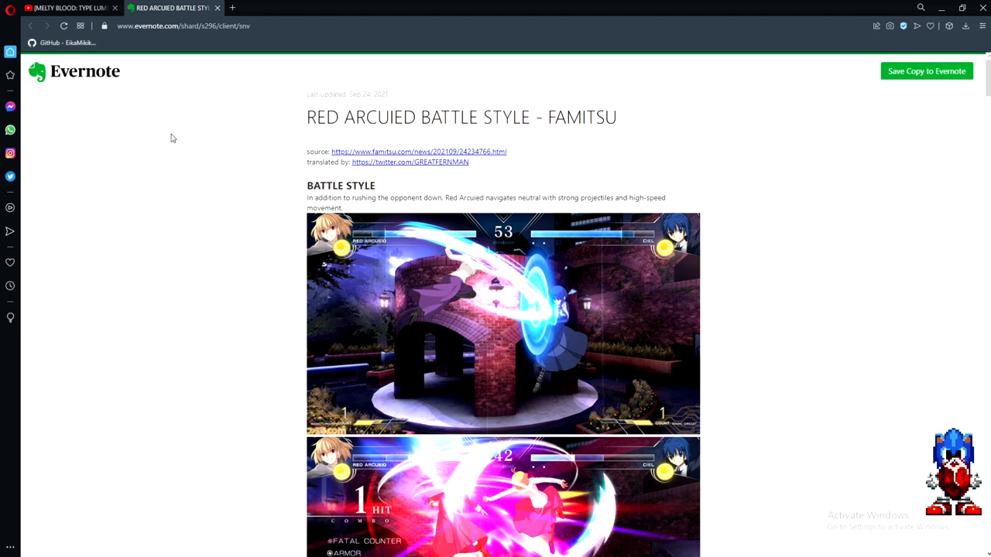
pyautogui.moveTo(238, 192)
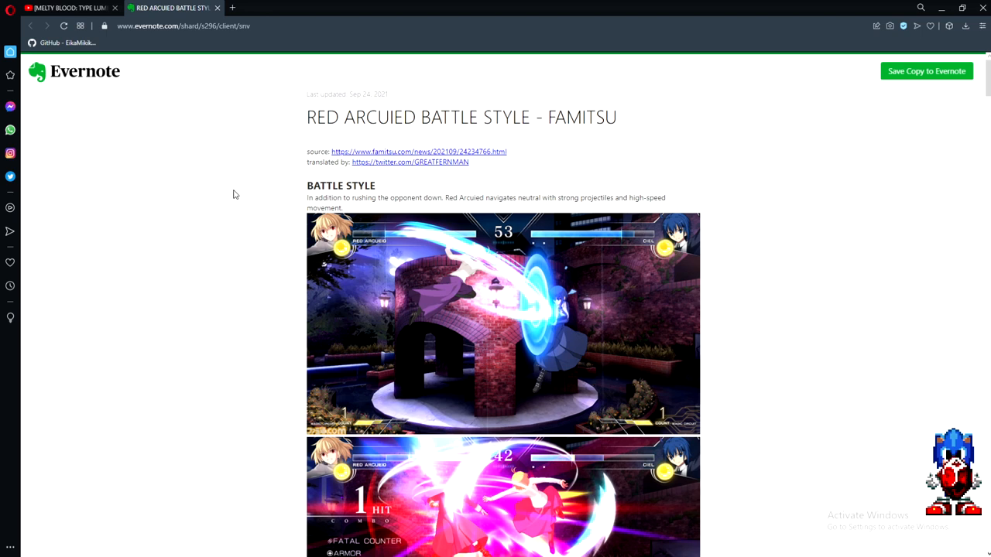
pyautogui.moveTo(239, 229)
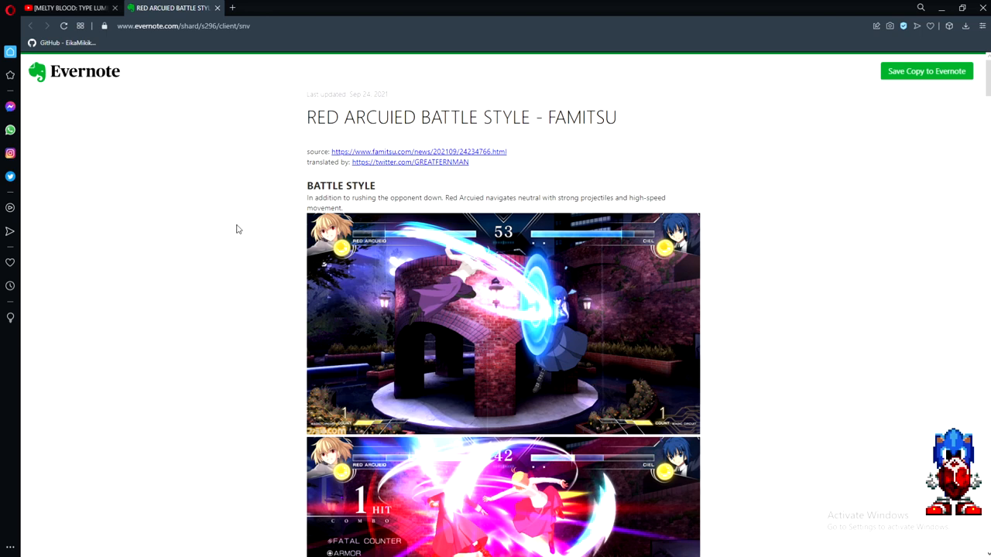
pyautogui.moveTo(242, 232)
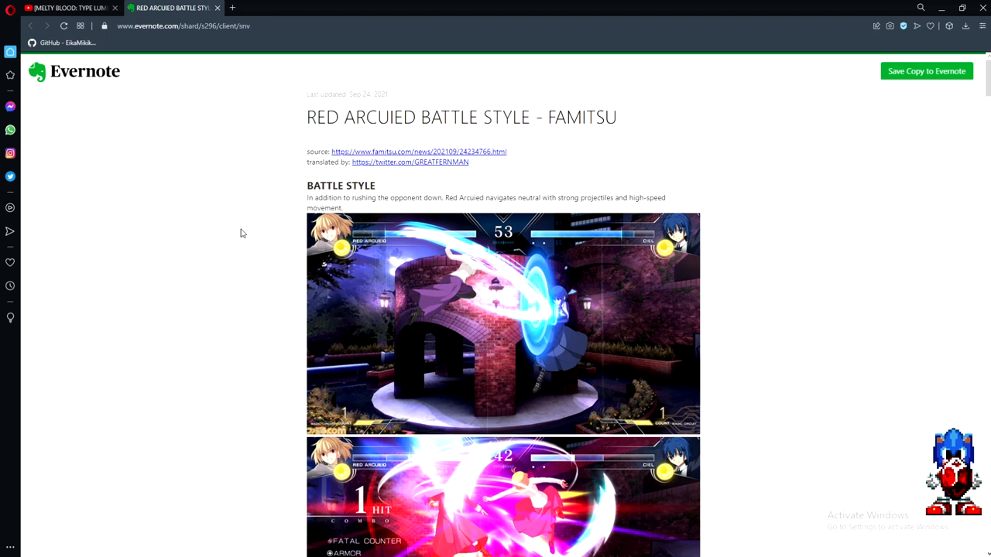
pyautogui.scroll(-3)
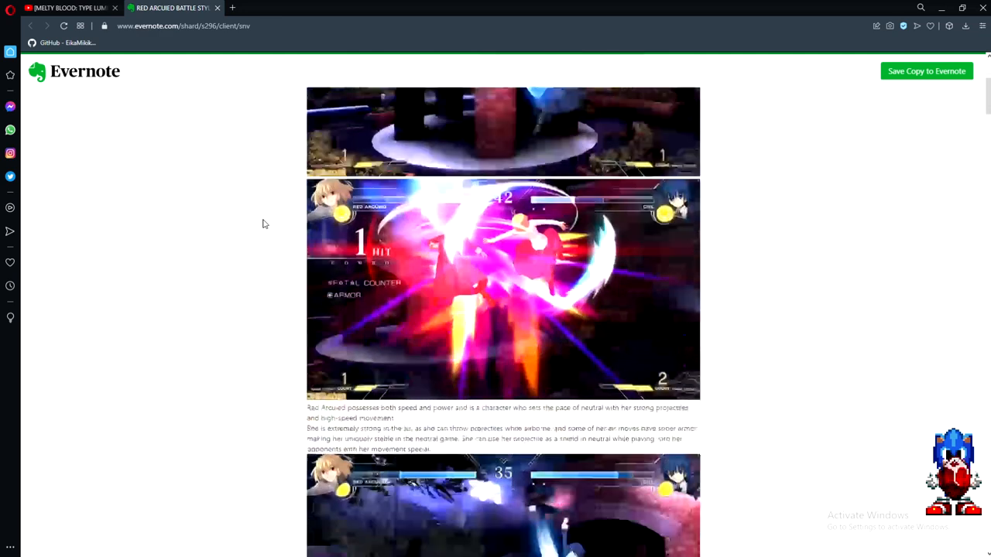
pyautogui.scroll(-3)
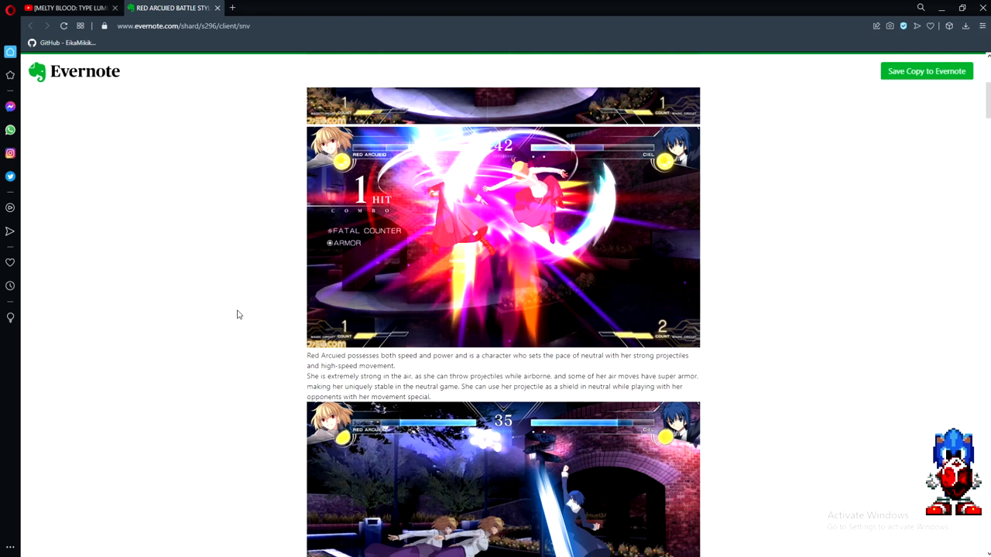
pyautogui.scroll(-3)
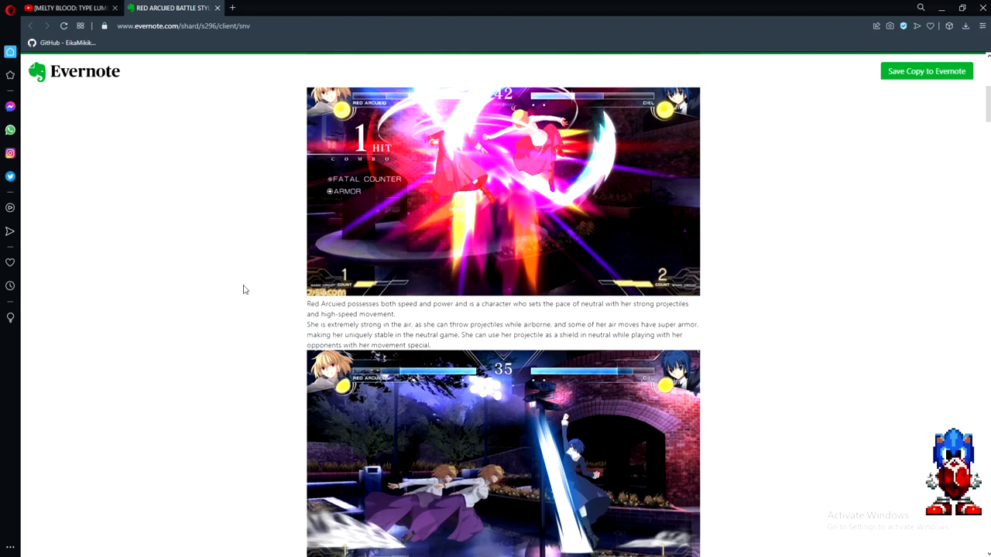
pyautogui.moveTo(251, 291)
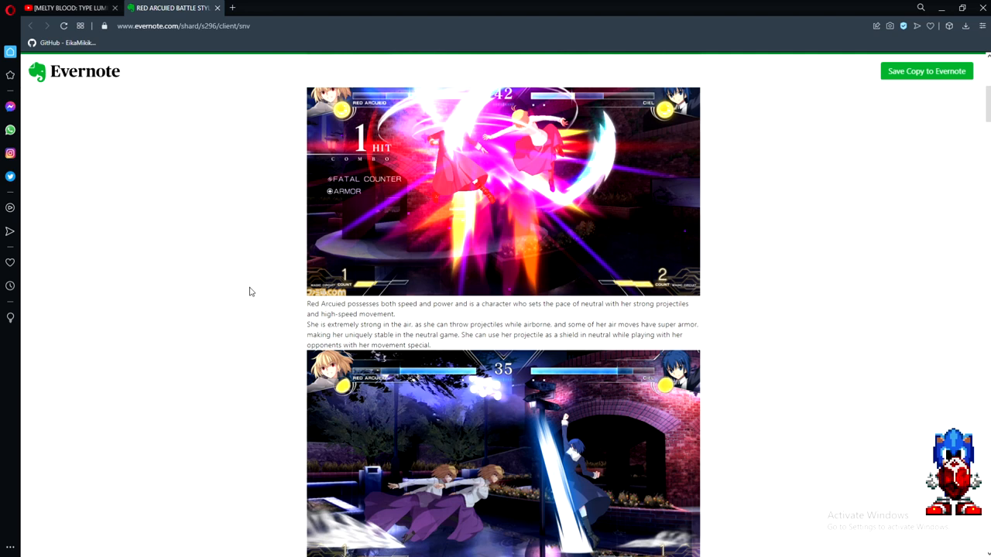
pyautogui.moveTo(257, 298)
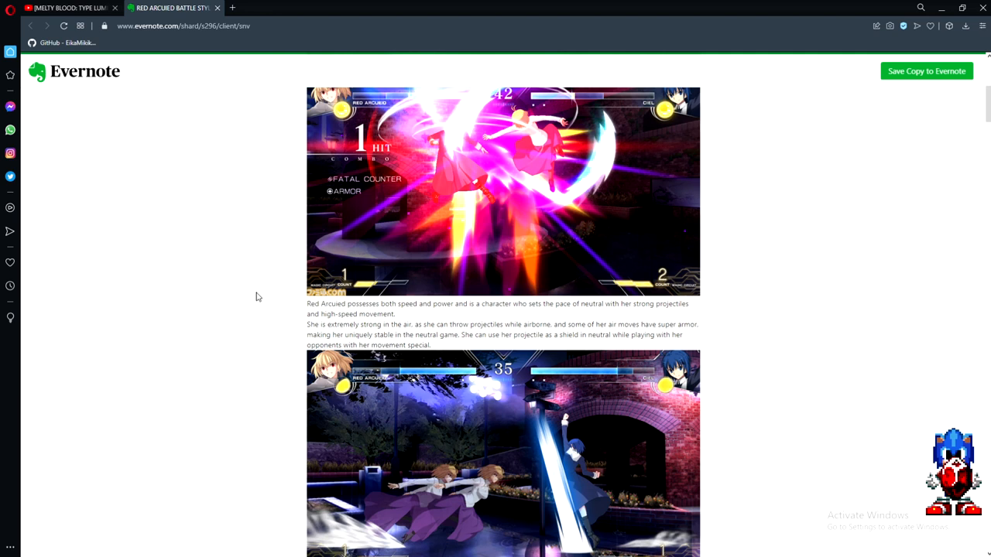
pyautogui.moveTo(254, 285)
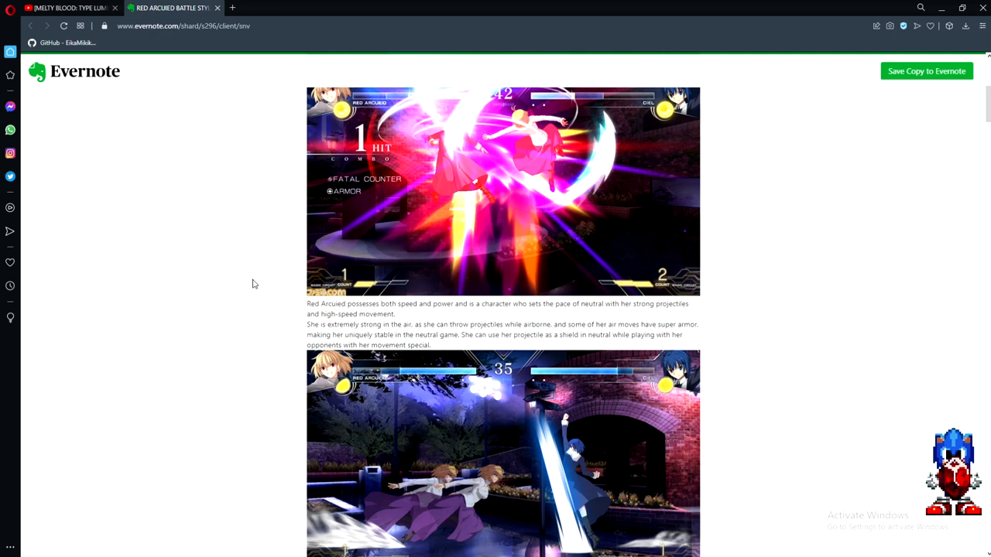
pyautogui.moveTo(270, 285)
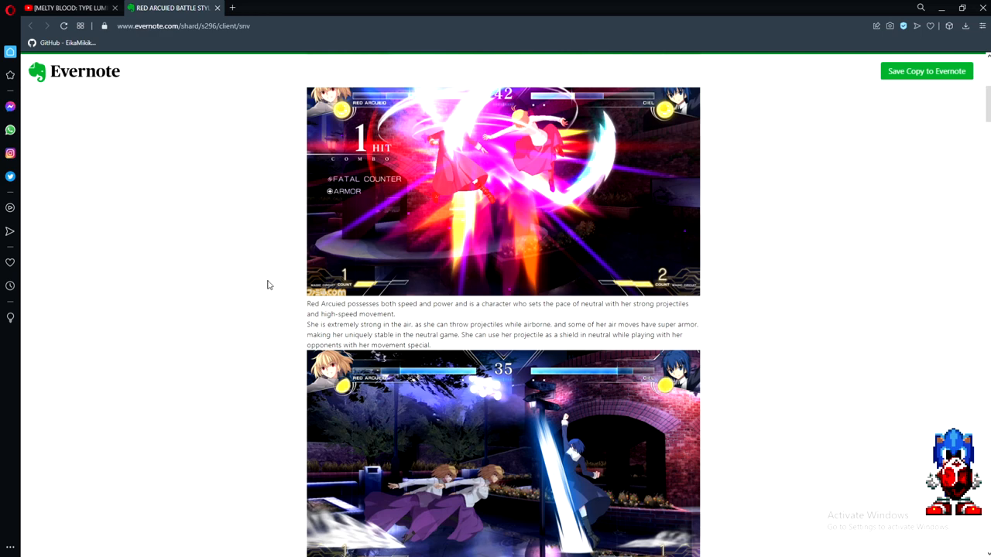
pyautogui.scroll(-3)
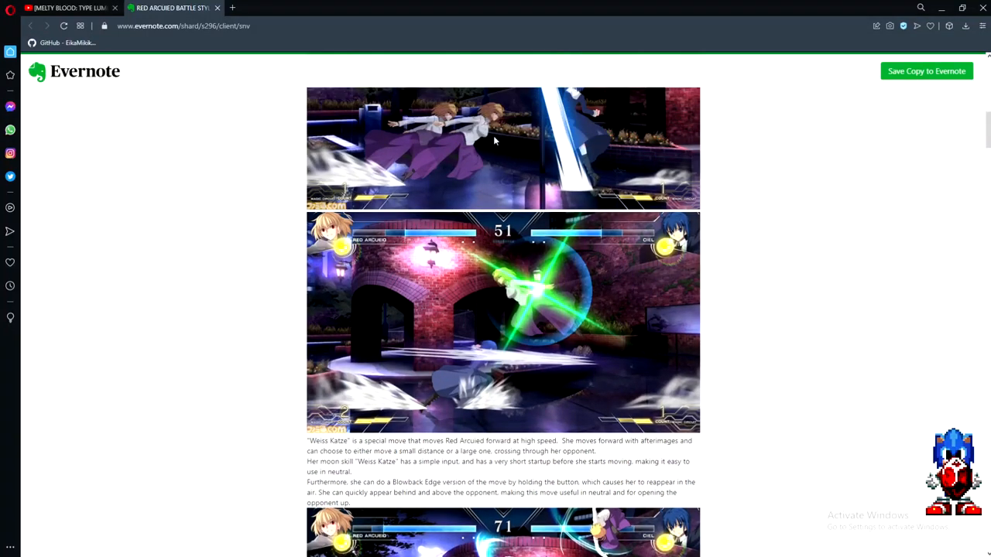
pyautogui.scroll(-3)
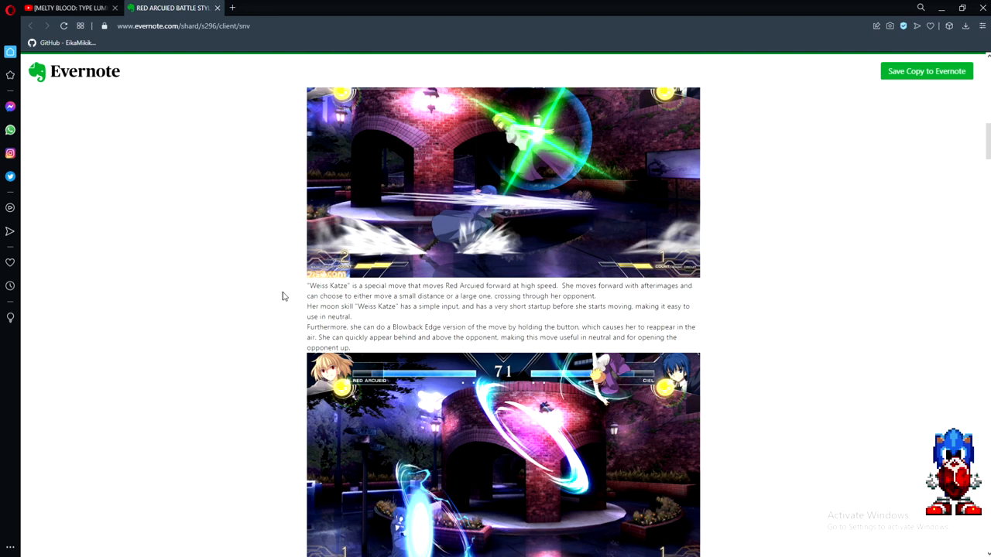
pyautogui.moveTo(381, 315)
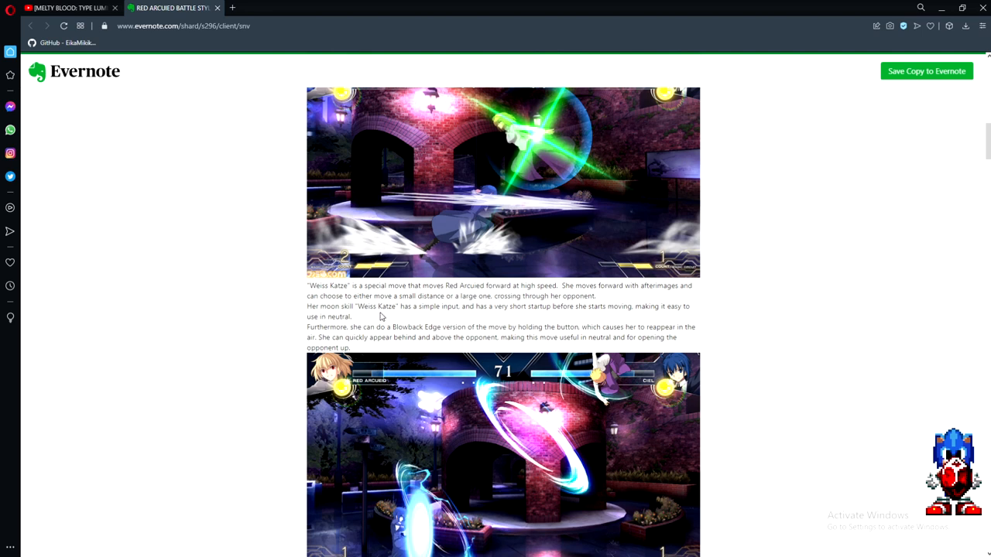
pyautogui.moveTo(446, 319)
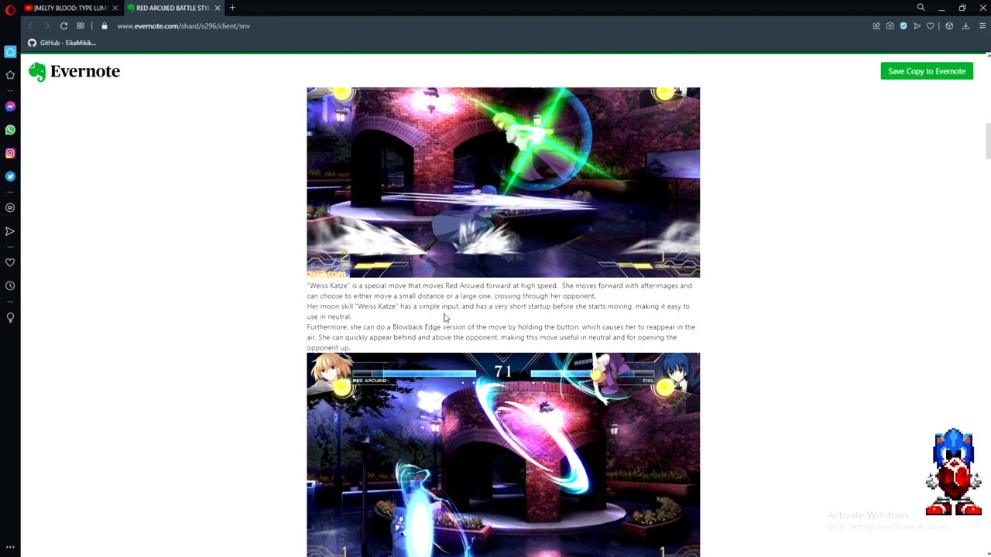
pyautogui.moveTo(749, 282)
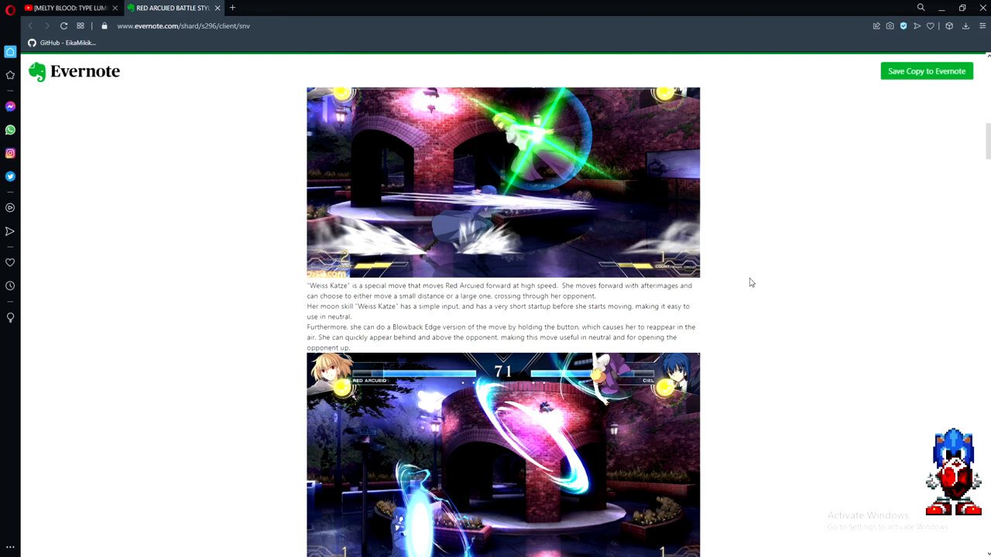
pyautogui.moveTo(743, 296)
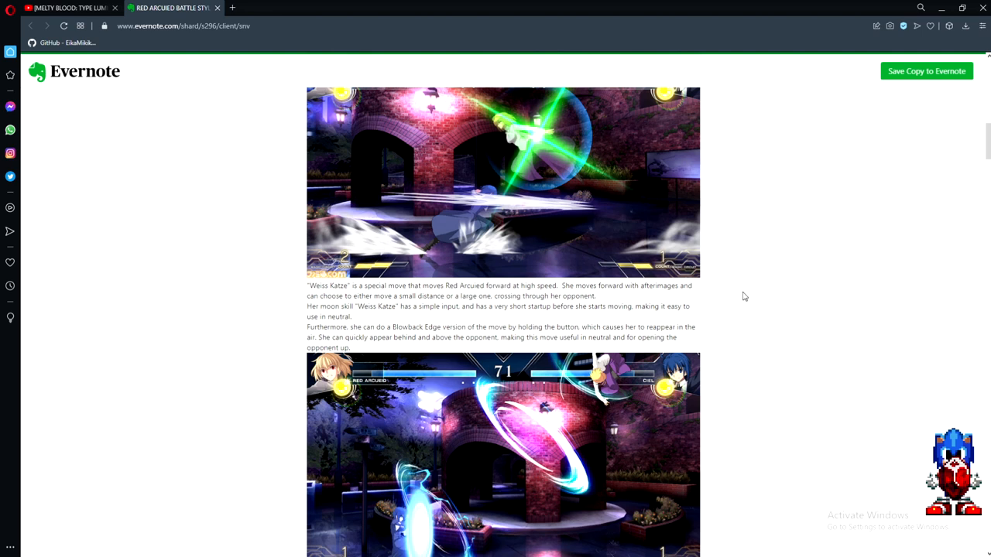
pyautogui.moveTo(724, 332)
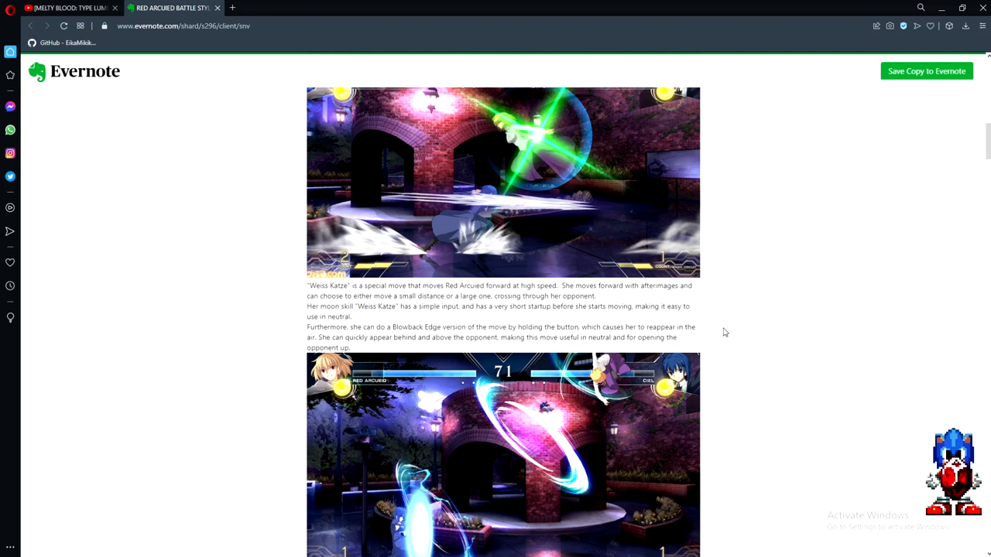
pyautogui.moveTo(727, 339)
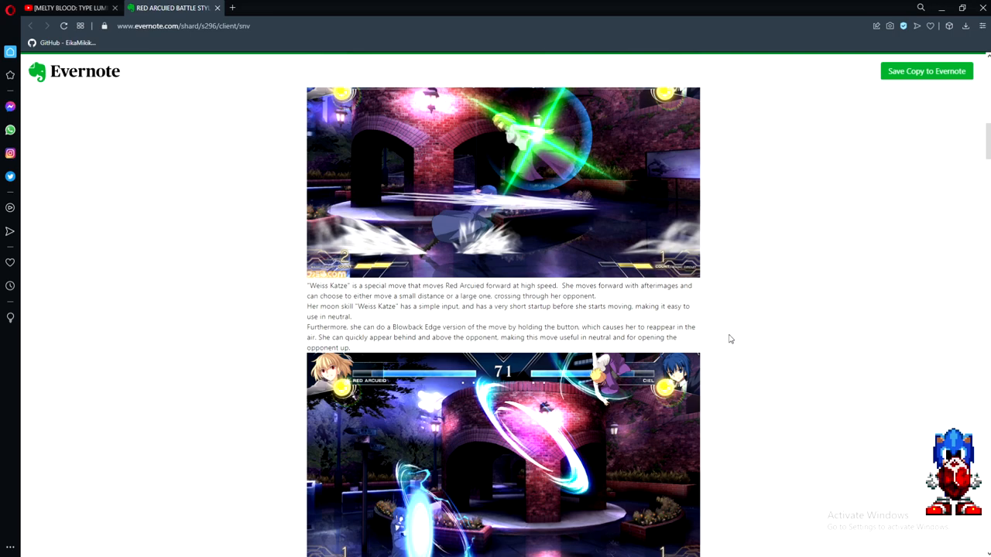
pyautogui.moveTo(740, 337)
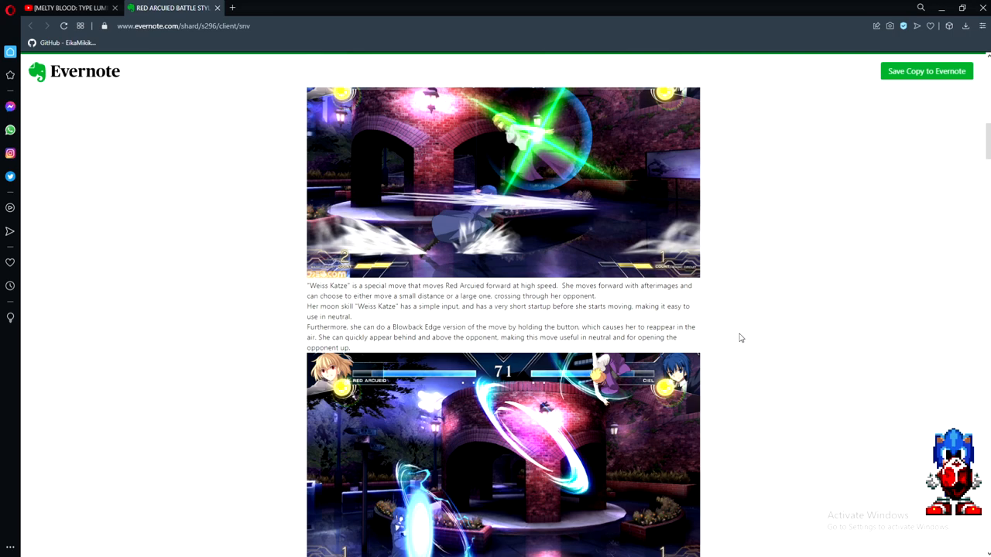
pyautogui.scroll(-3)
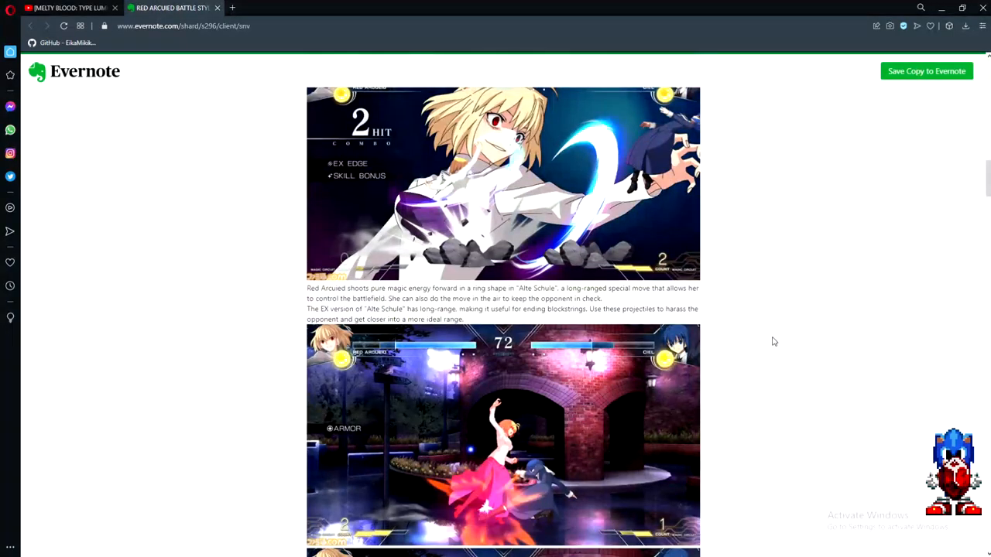
pyautogui.scroll(3)
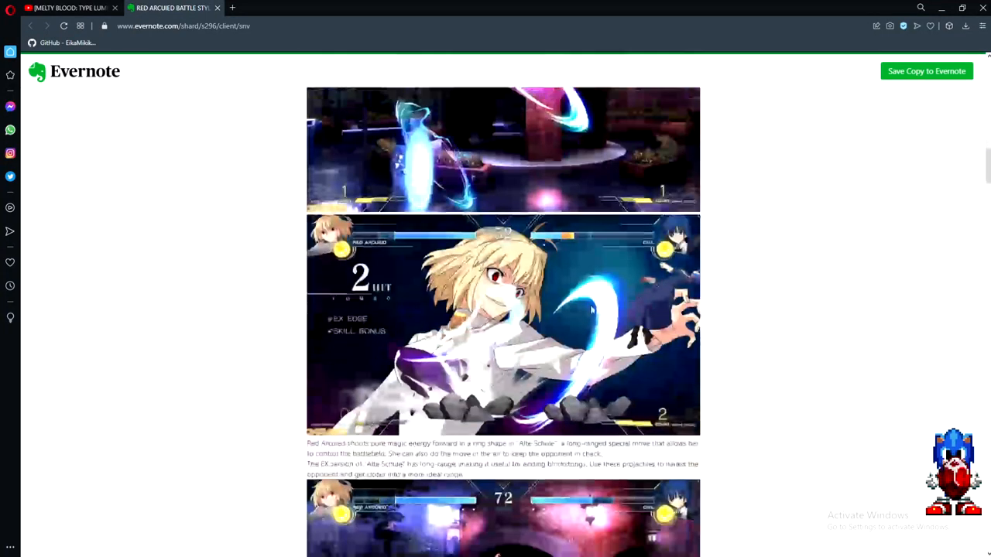
pyautogui.scroll(-3)
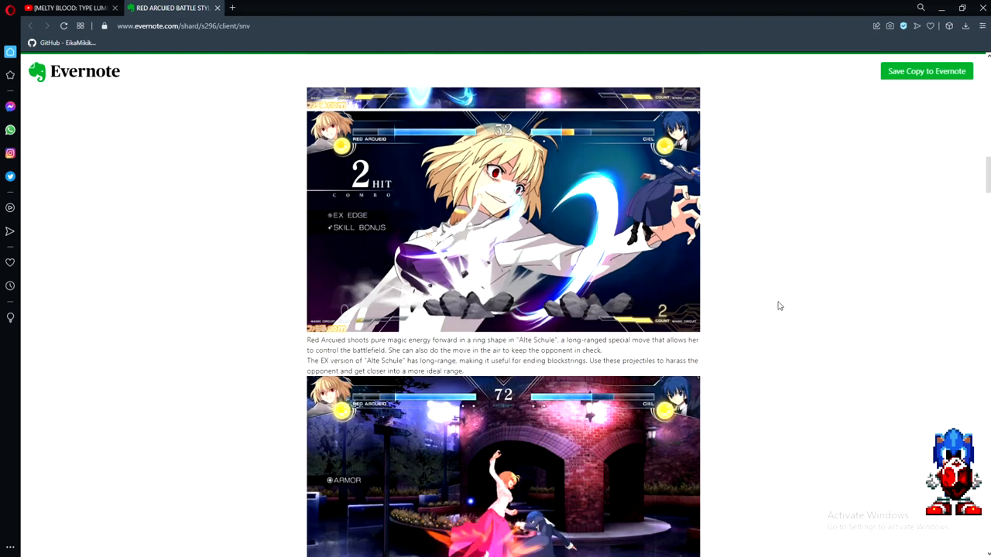
pyautogui.moveTo(765, 331)
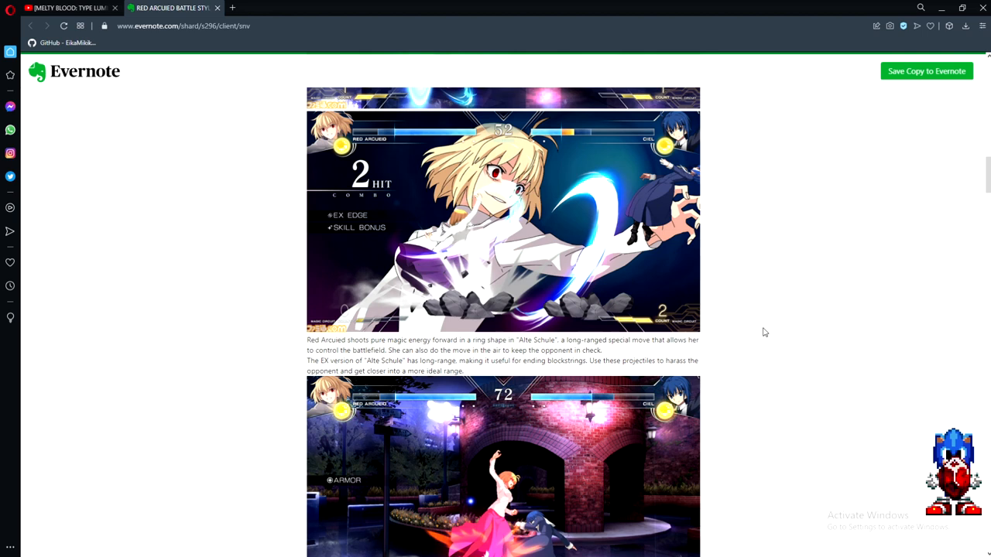
pyautogui.scroll(-3)
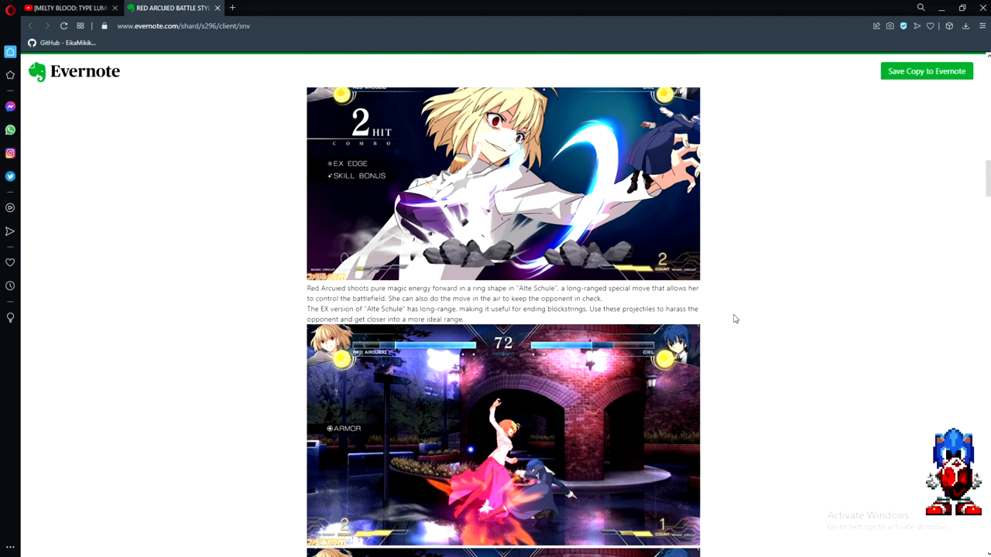
pyautogui.moveTo(711, 315)
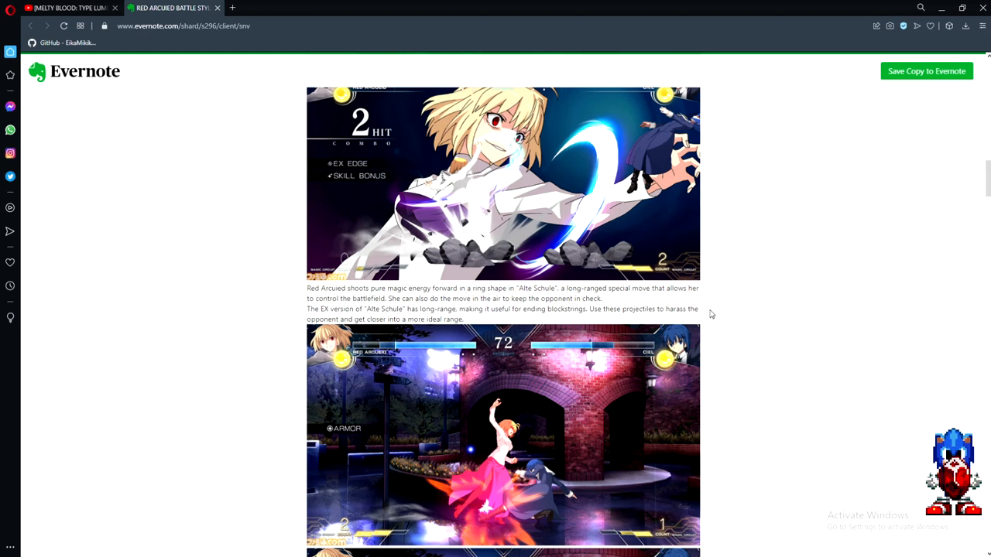
pyautogui.scroll(-3)
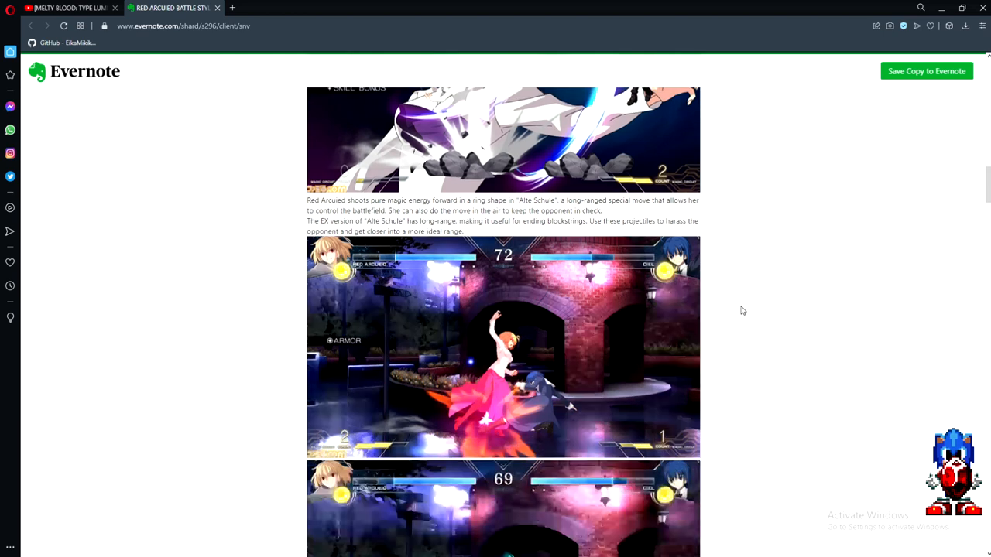
pyautogui.scroll(-3)
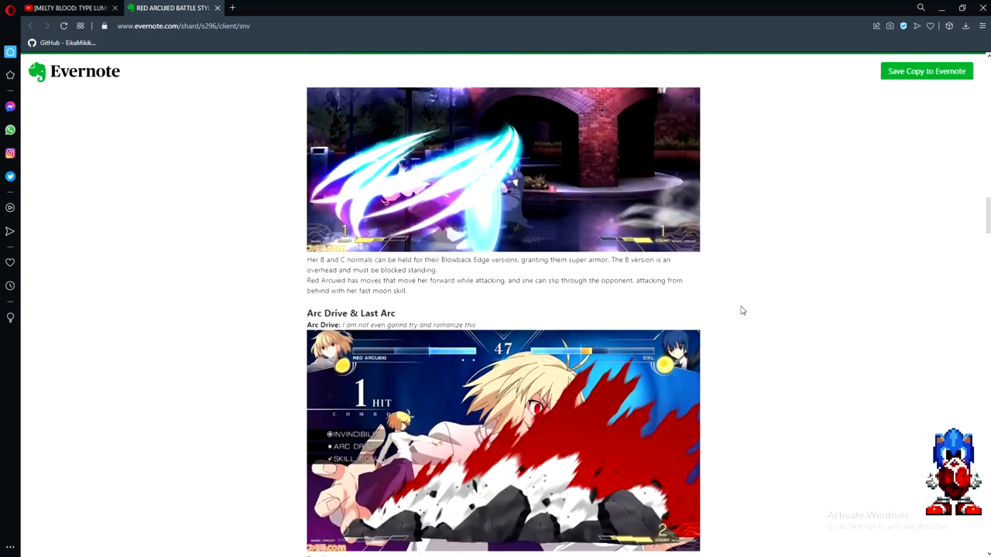
pyautogui.moveTo(731, 295)
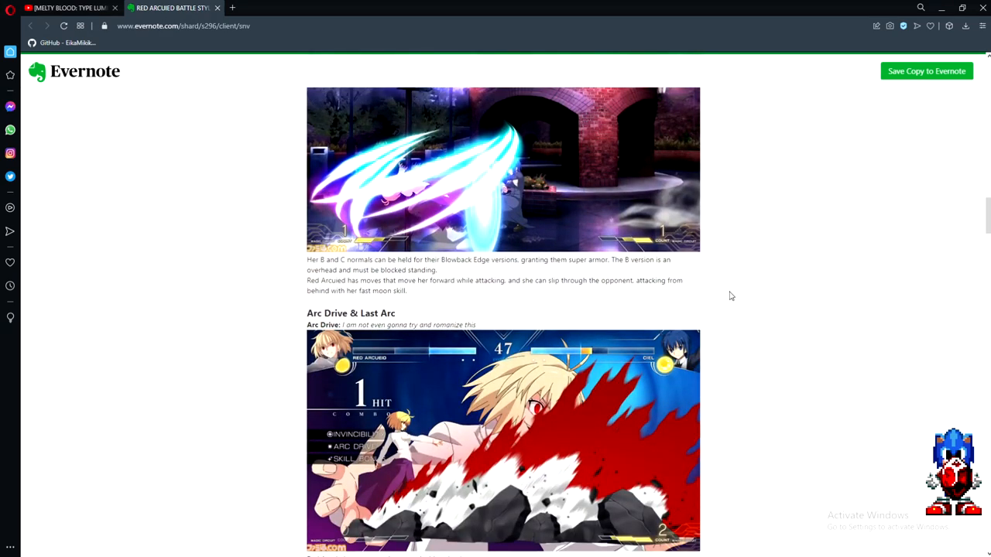
pyautogui.moveTo(712, 288)
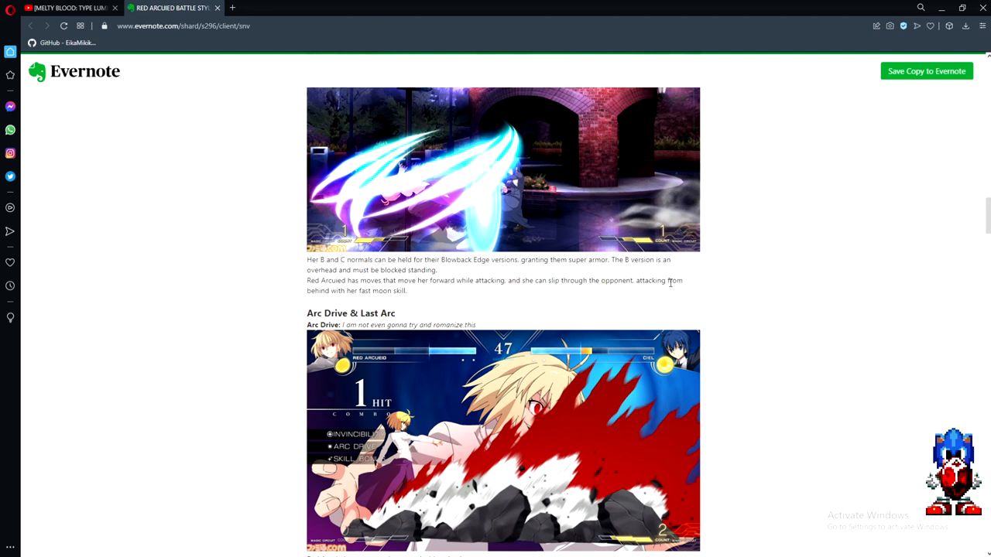
pyautogui.moveTo(727, 293)
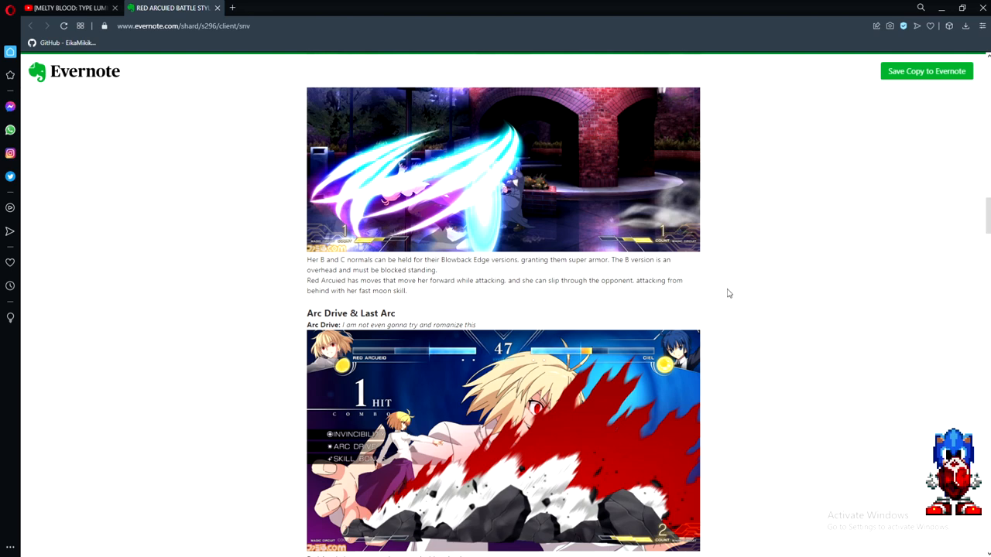
pyautogui.moveTo(458, 294)
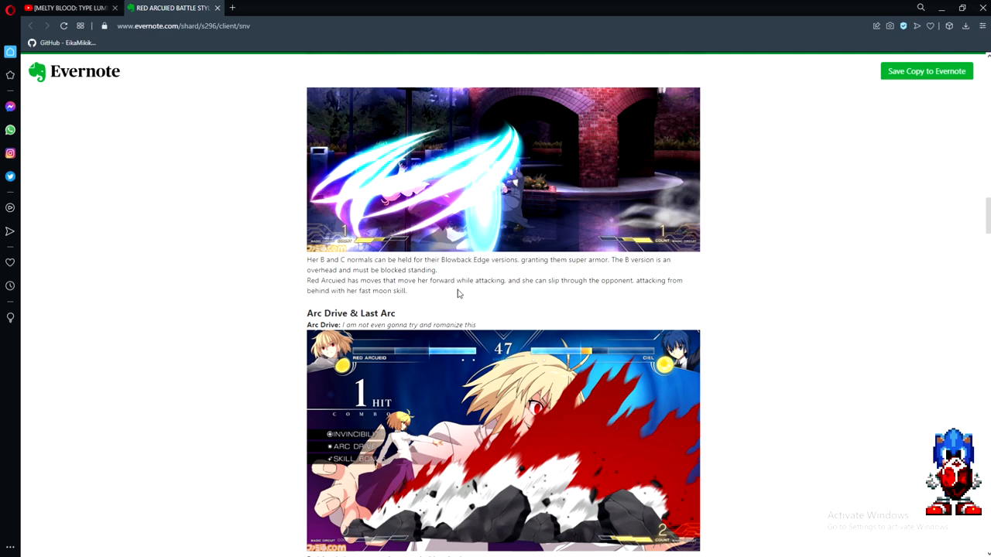
pyautogui.moveTo(619, 301)
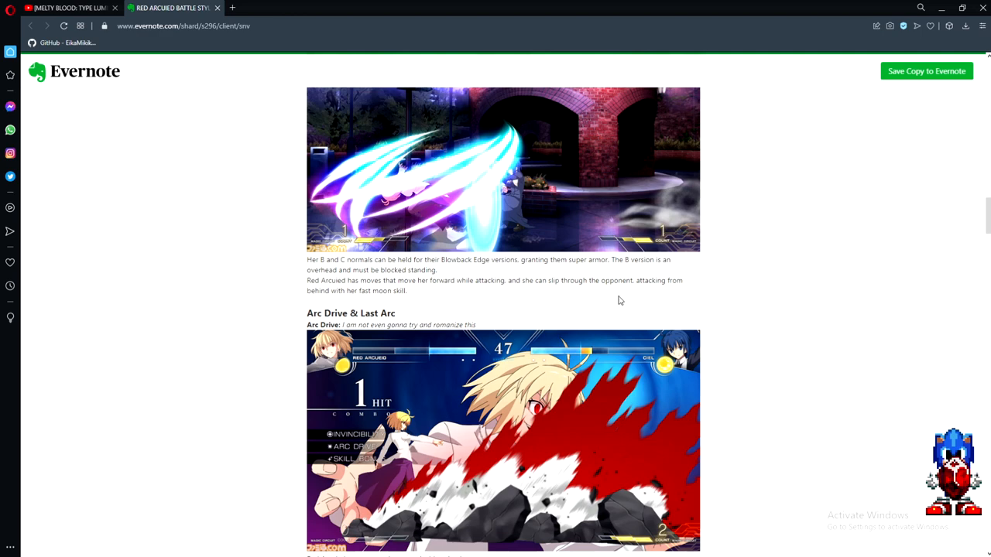
pyautogui.scroll(-3)
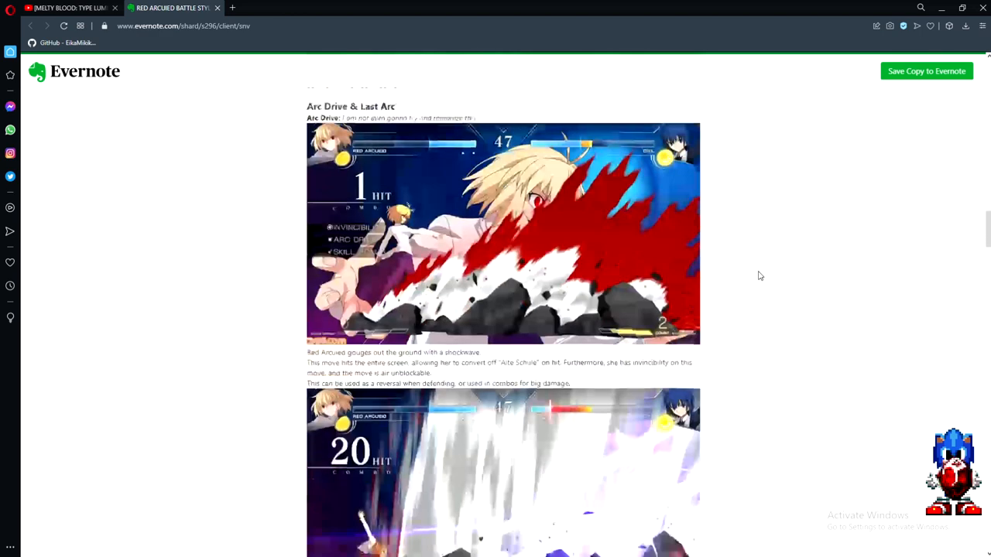
pyautogui.moveTo(735, 275)
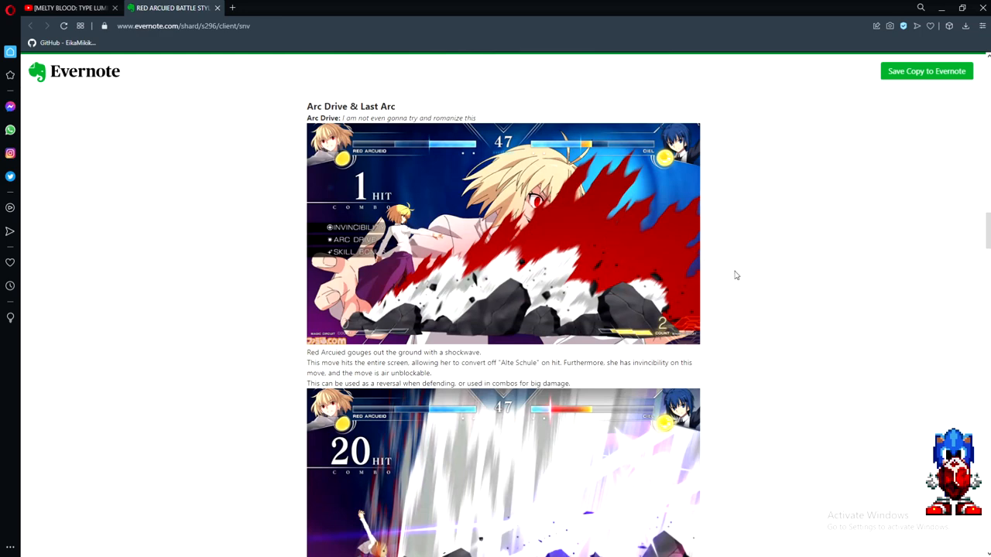
pyautogui.scroll(-3)
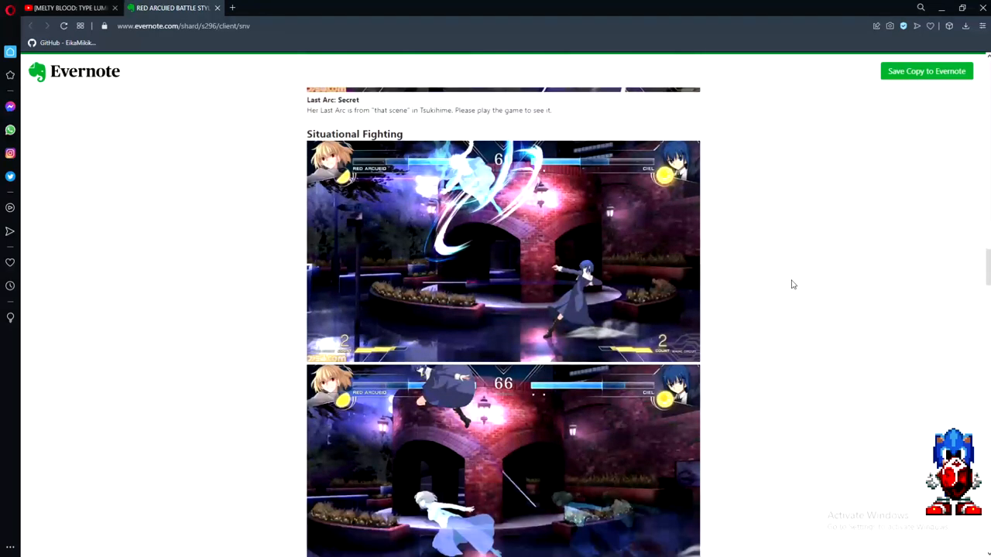
pyautogui.scroll(-3)
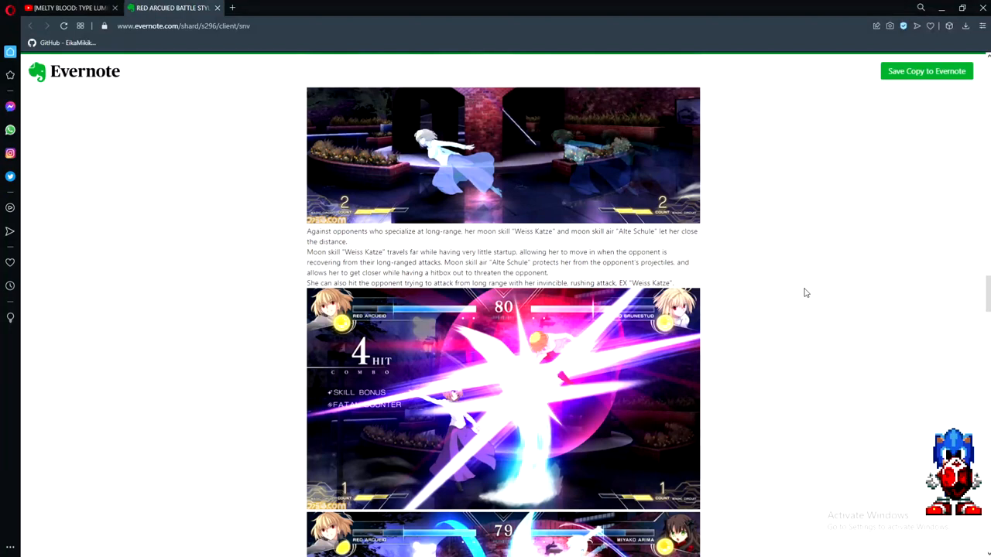
pyautogui.moveTo(738, 262)
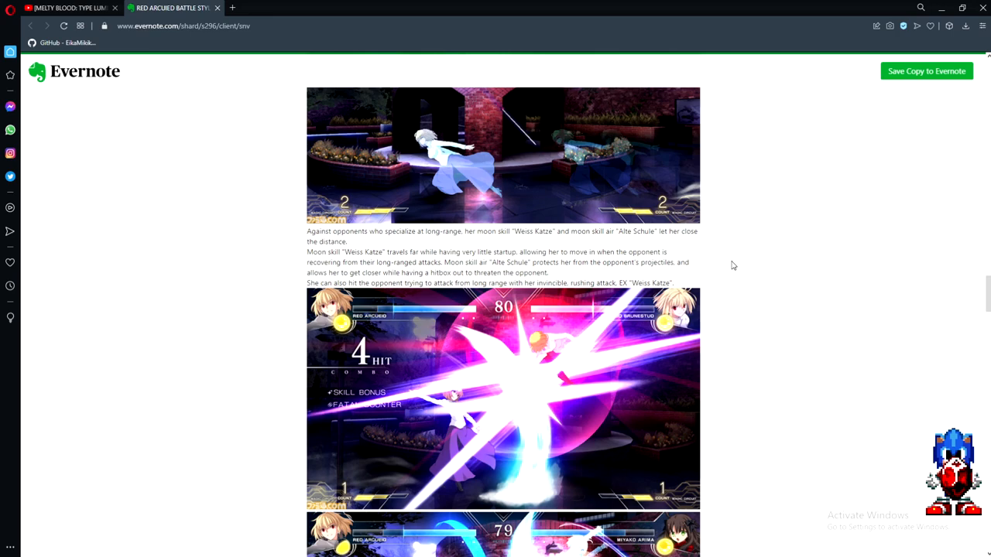
pyautogui.scroll(-3)
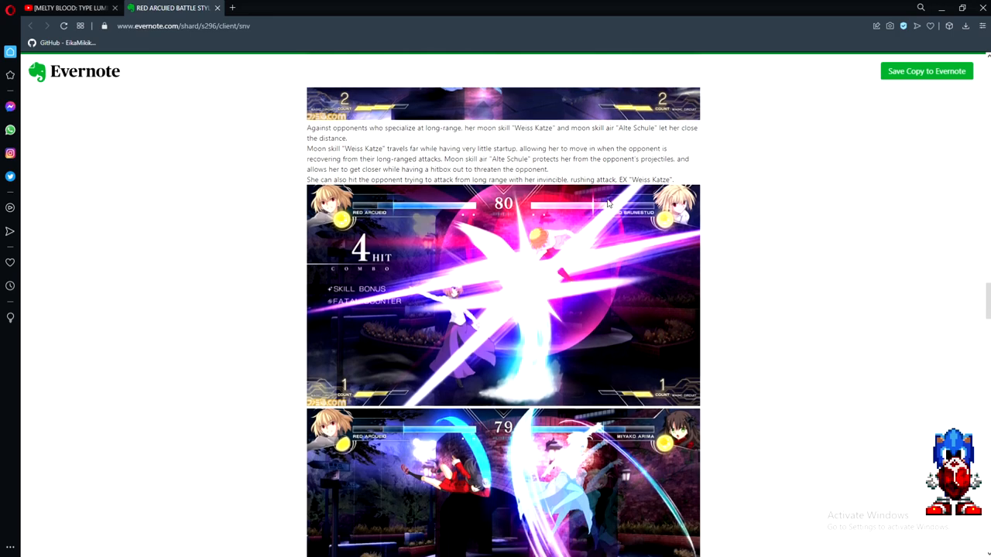
pyautogui.moveTo(746, 209)
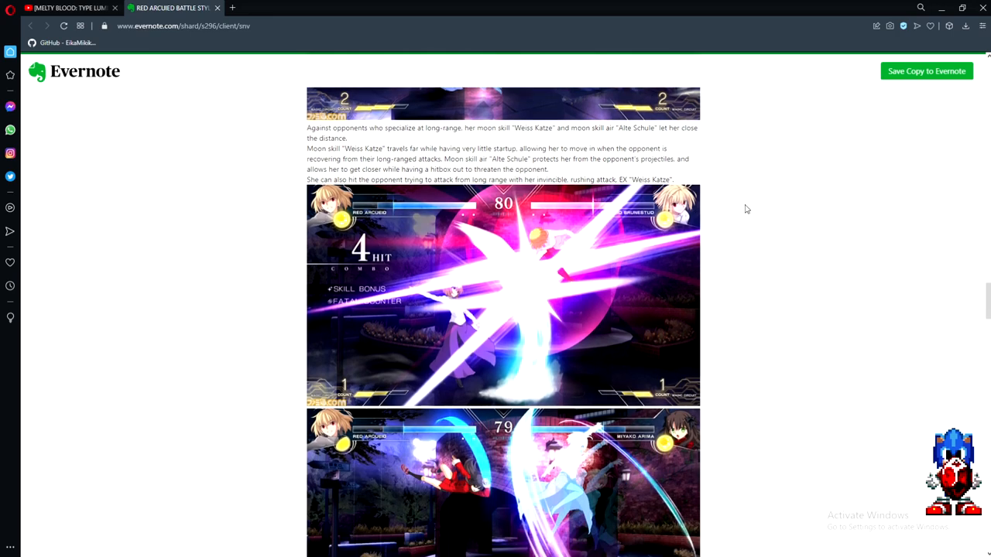
pyautogui.scroll(-3)
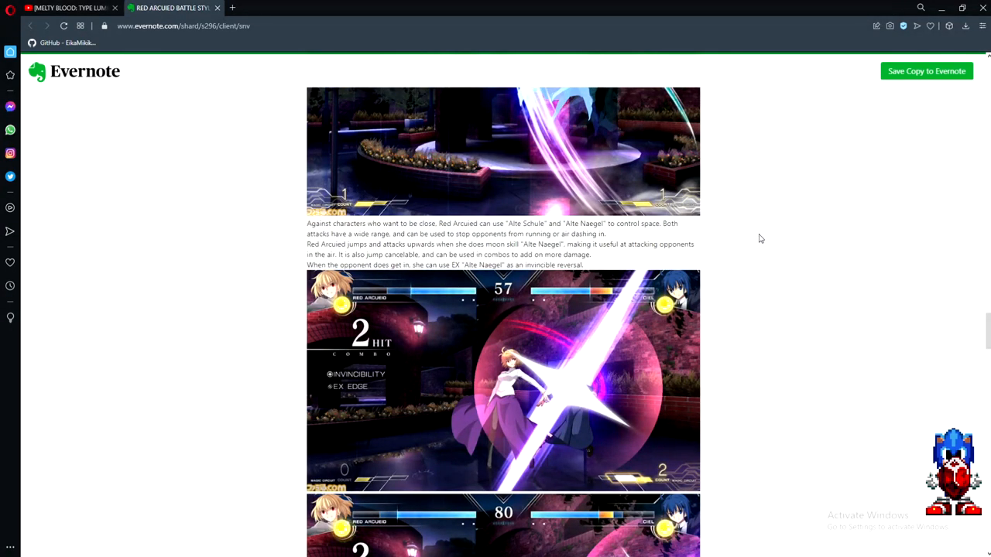
pyautogui.scroll(3)
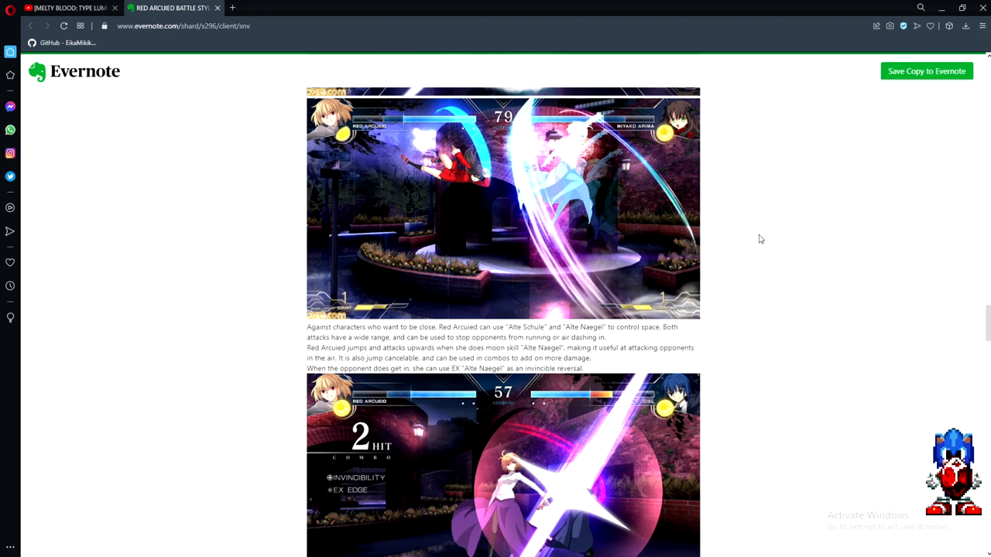
pyautogui.moveTo(767, 245)
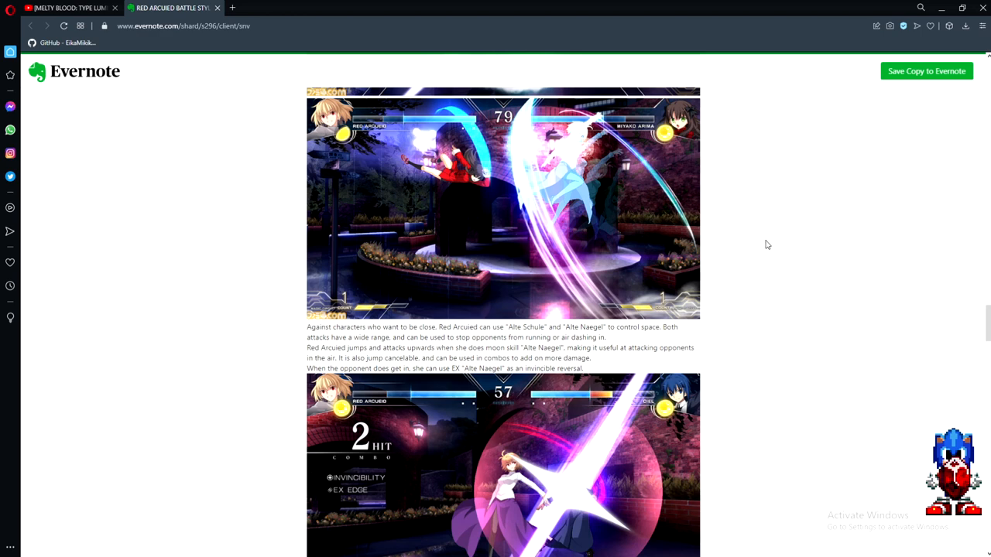
pyautogui.moveTo(762, 246)
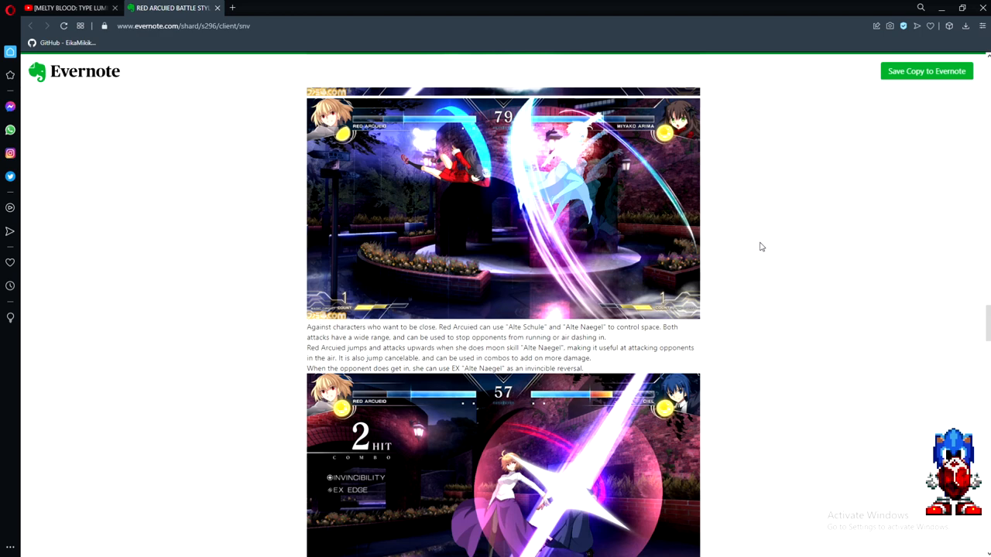
pyautogui.moveTo(755, 251)
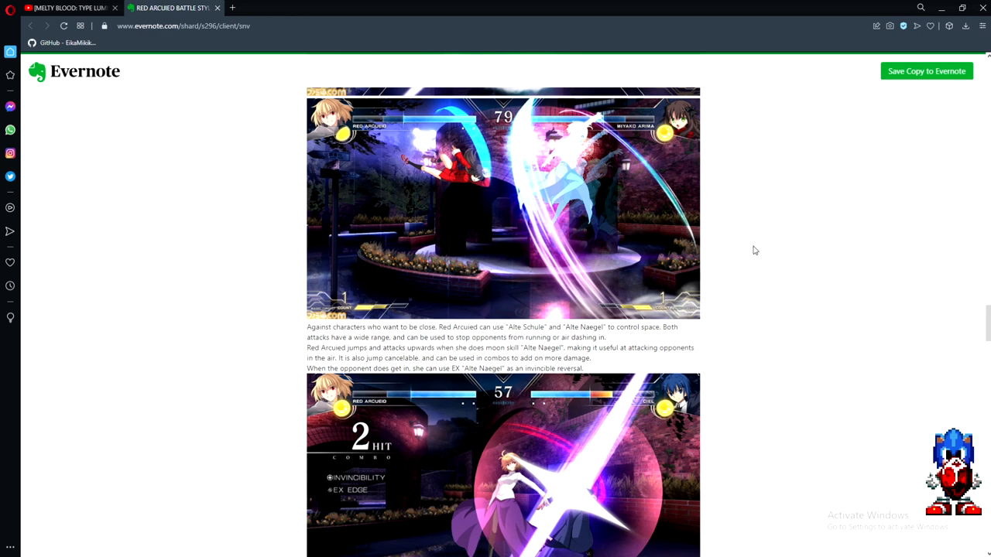
pyautogui.moveTo(724, 356)
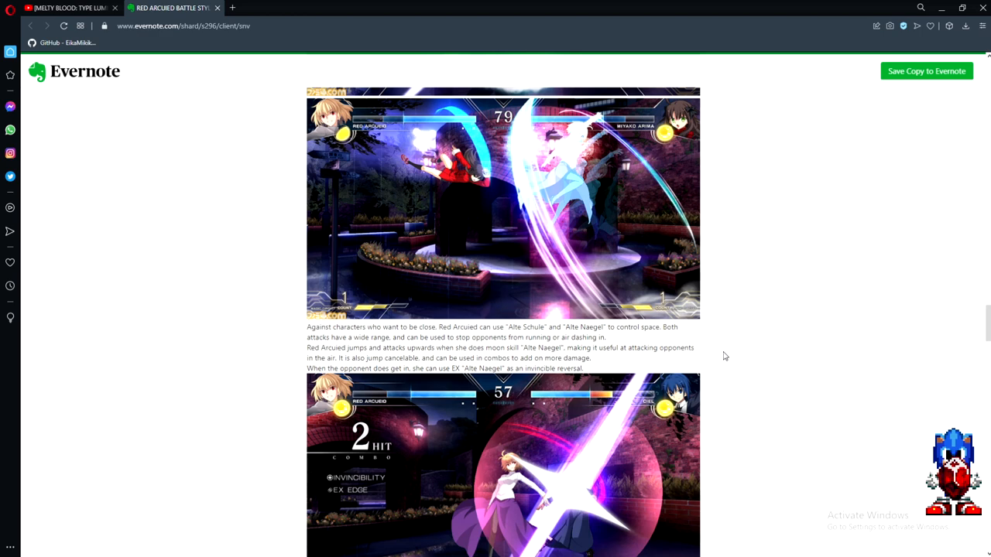
pyautogui.scroll(-3)
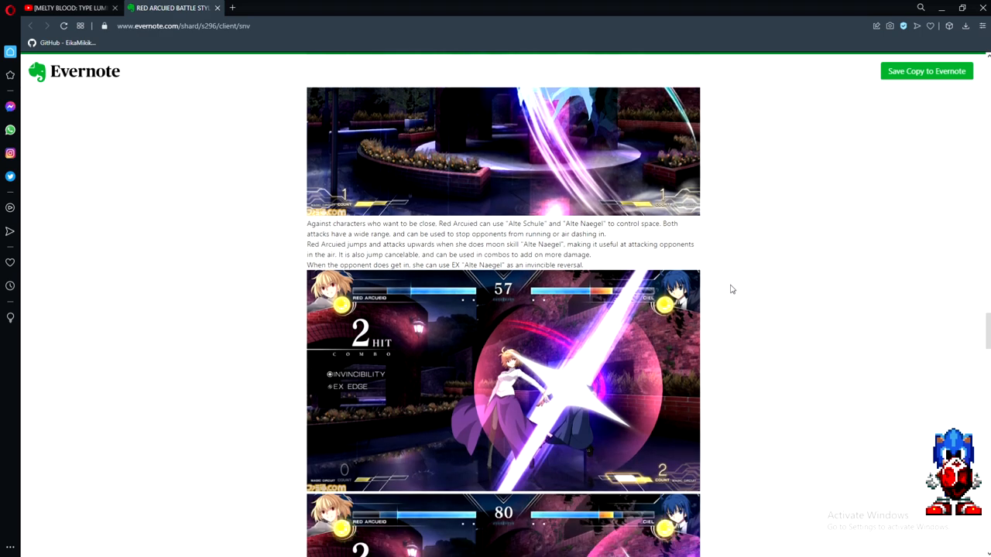
pyautogui.moveTo(726, 246)
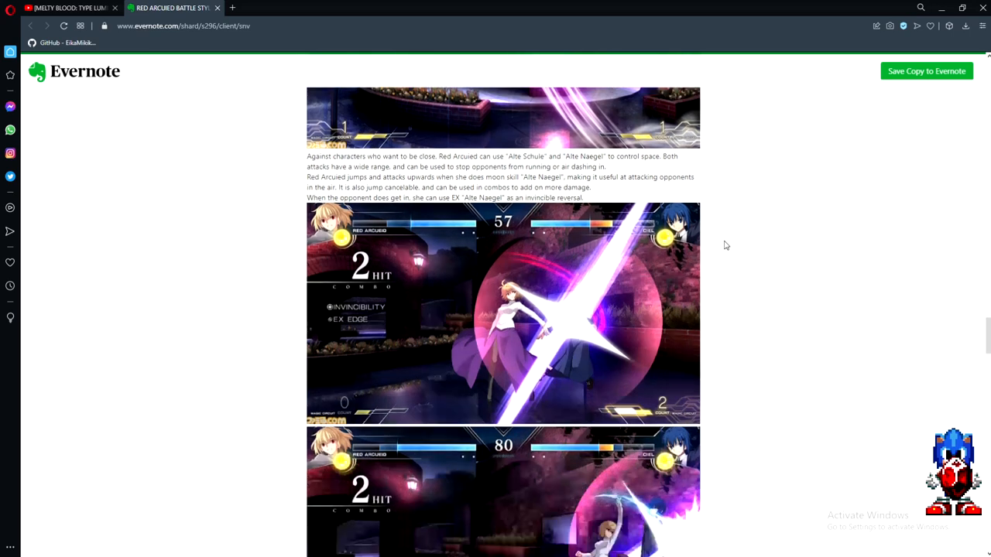
pyautogui.scroll(-3)
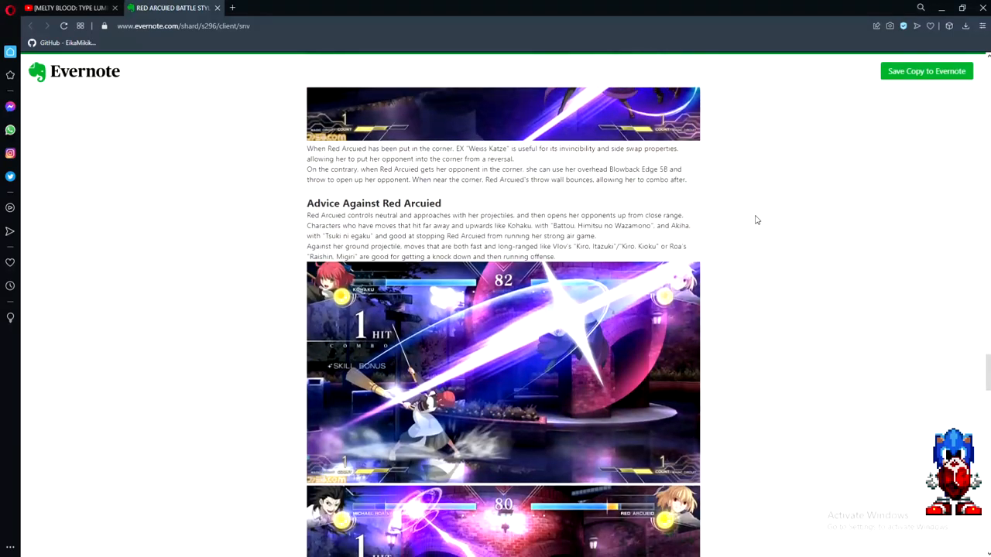
pyautogui.scroll(-3)
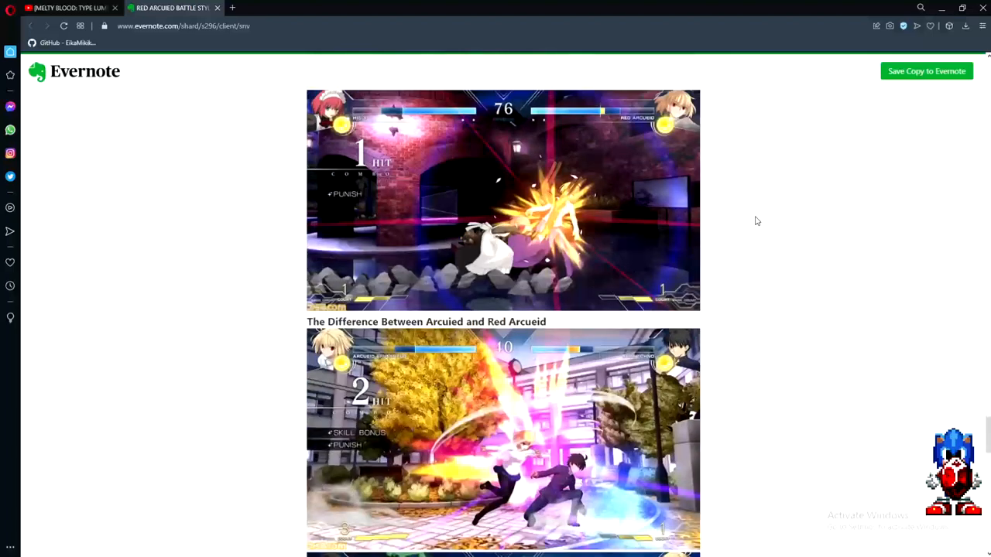
pyautogui.scroll(-3)
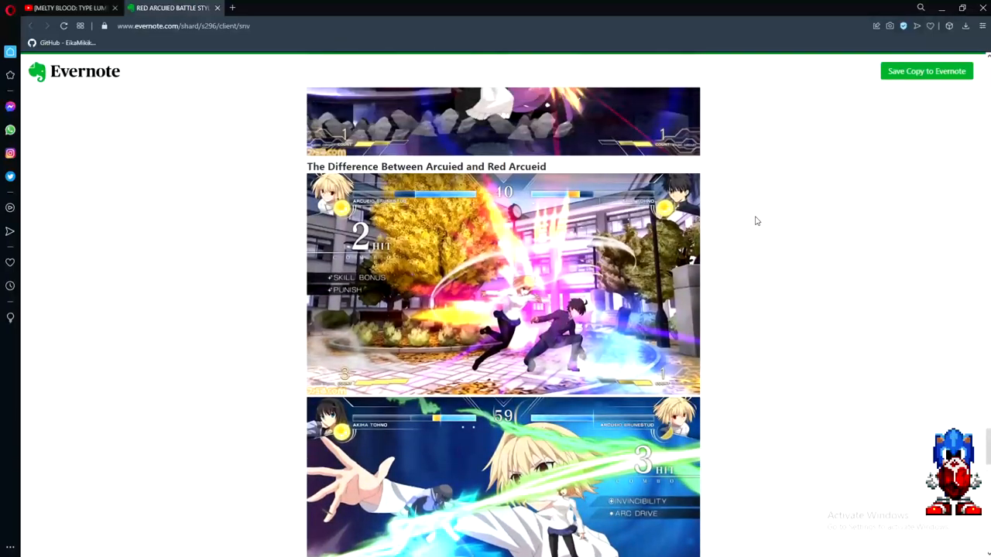
pyautogui.scroll(-3)
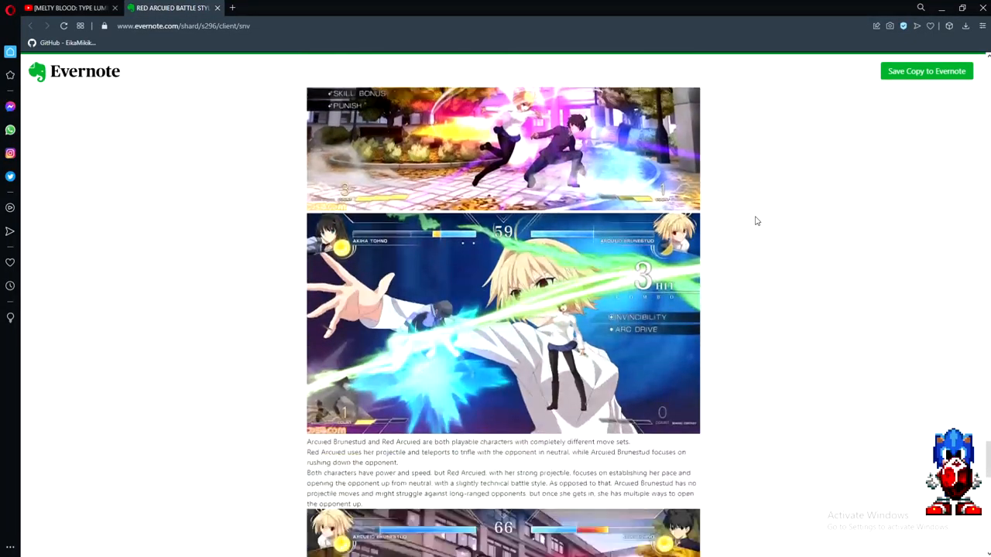
pyautogui.scroll(-3)
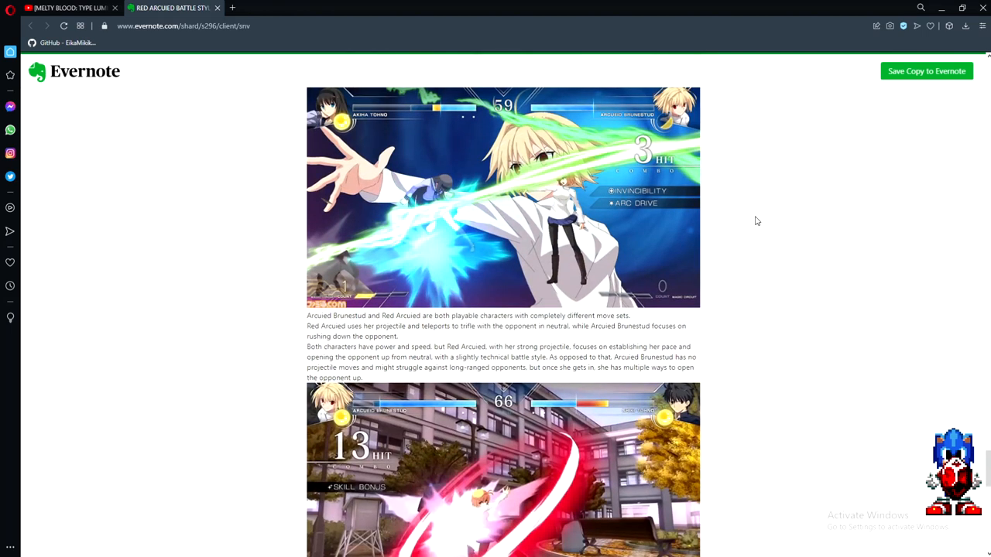
pyautogui.moveTo(747, 253)
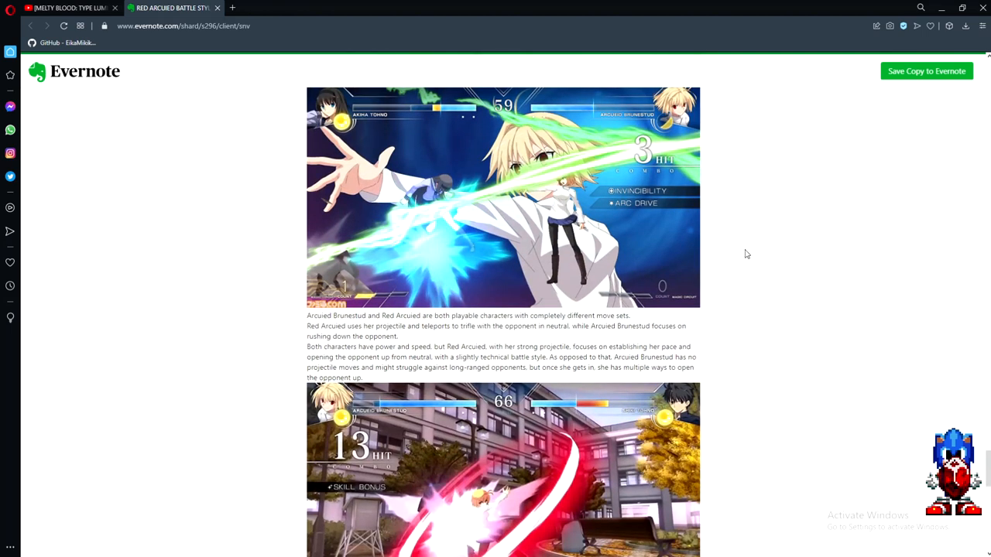
pyautogui.scroll(-3)
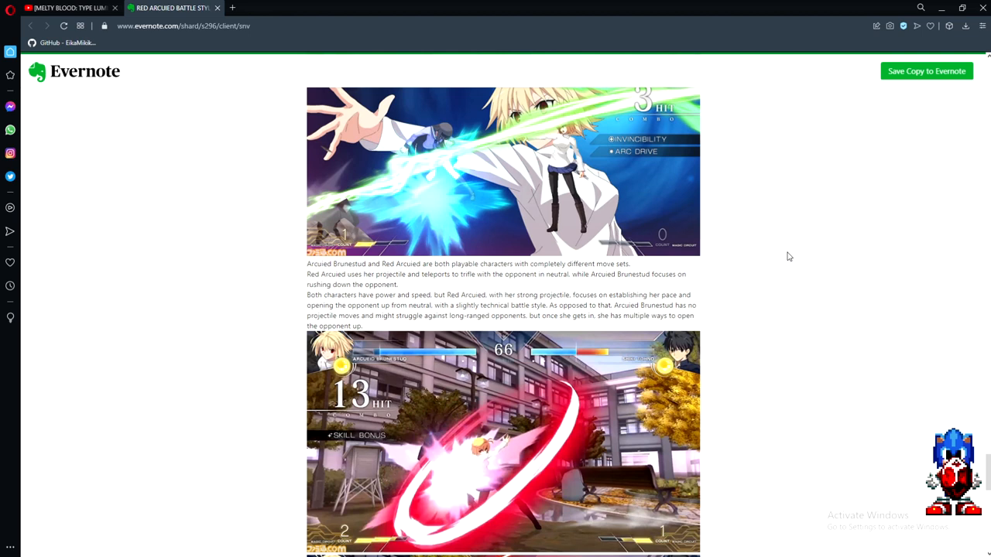
pyautogui.moveTo(780, 257)
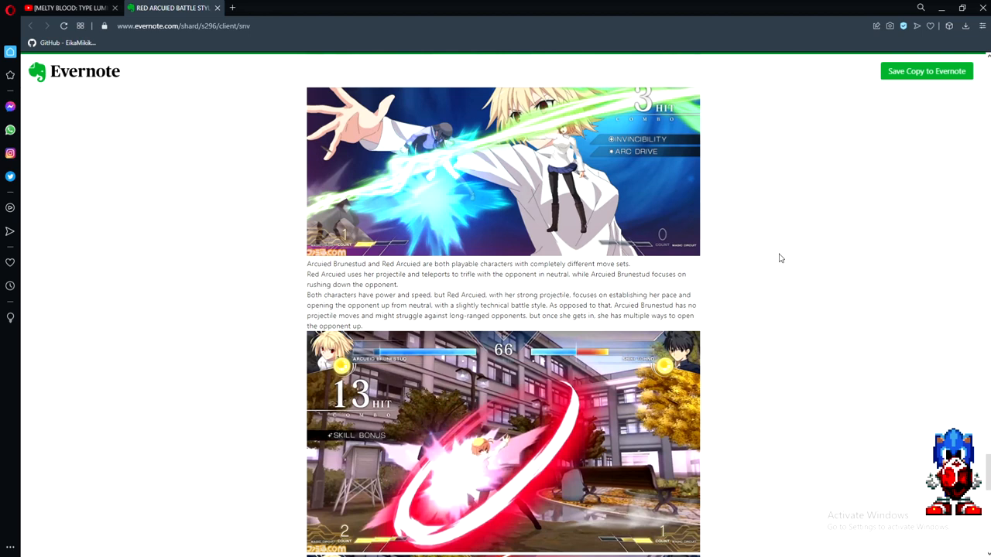
pyautogui.moveTo(758, 252)
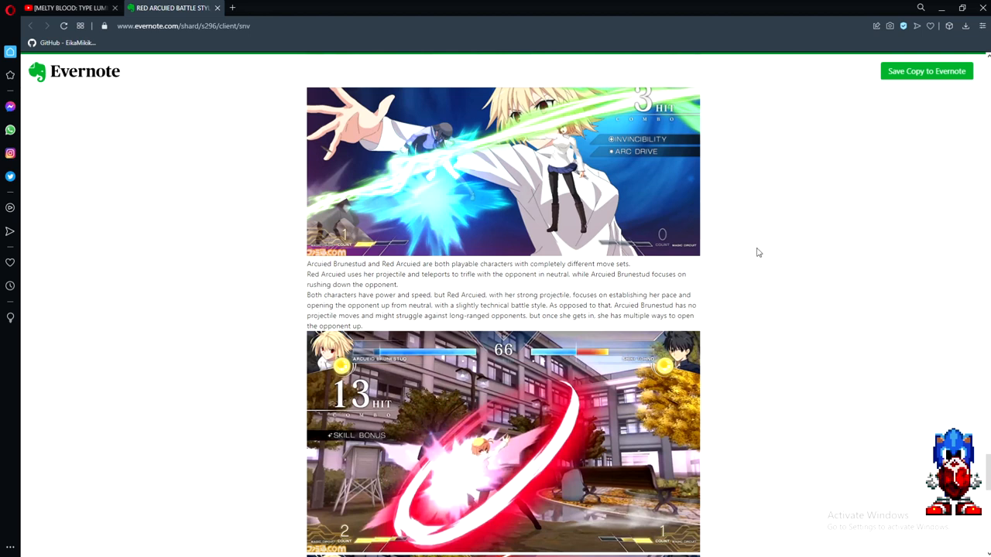
pyautogui.moveTo(750, 251)
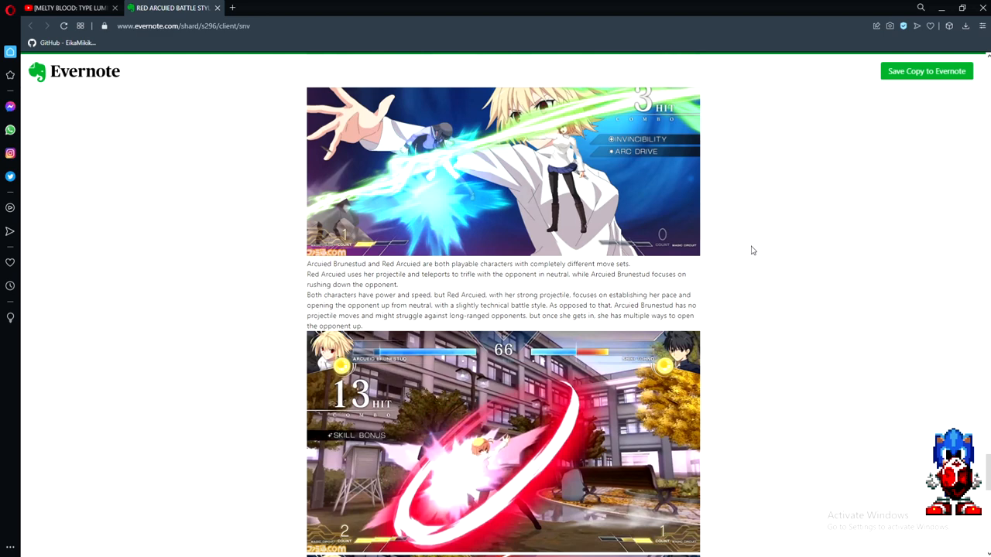
pyautogui.scroll(-3)
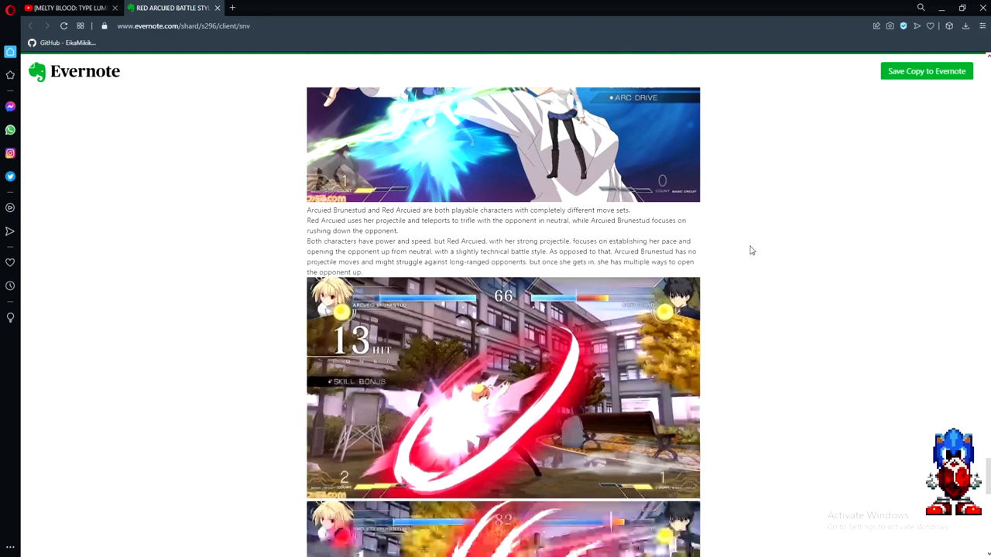
pyautogui.scroll(-3)
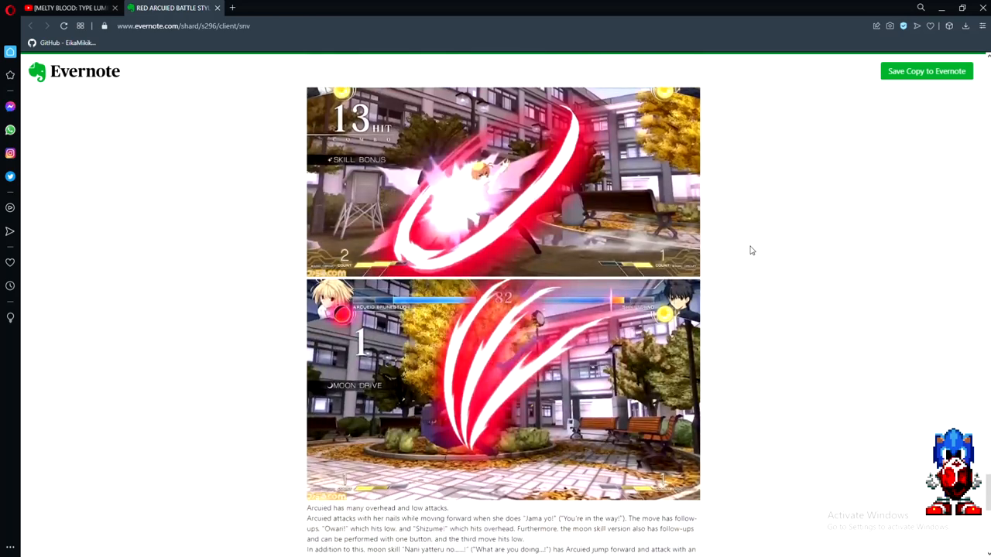
pyautogui.scroll(-3)
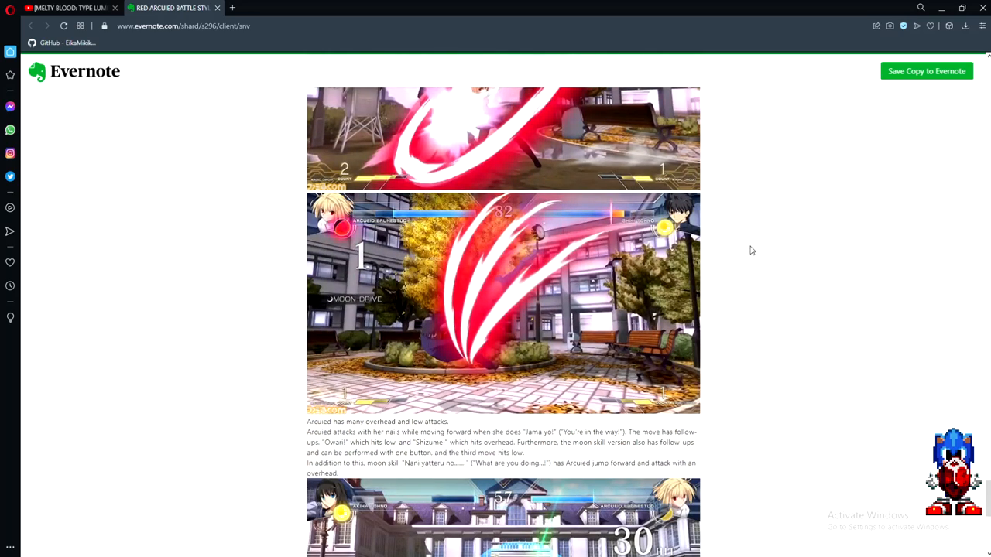
pyautogui.scroll(-3)
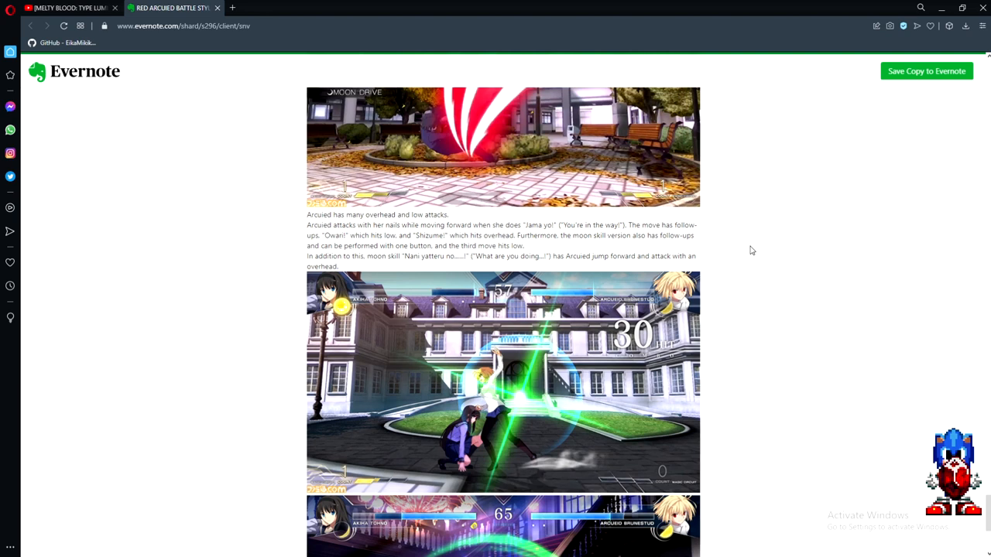
pyautogui.moveTo(371, 226)
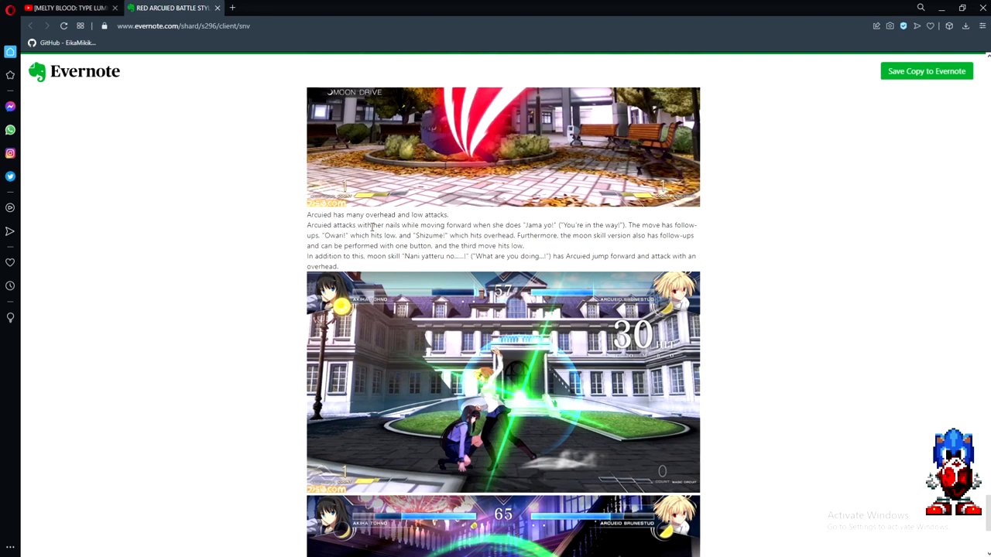
pyautogui.moveTo(294, 240)
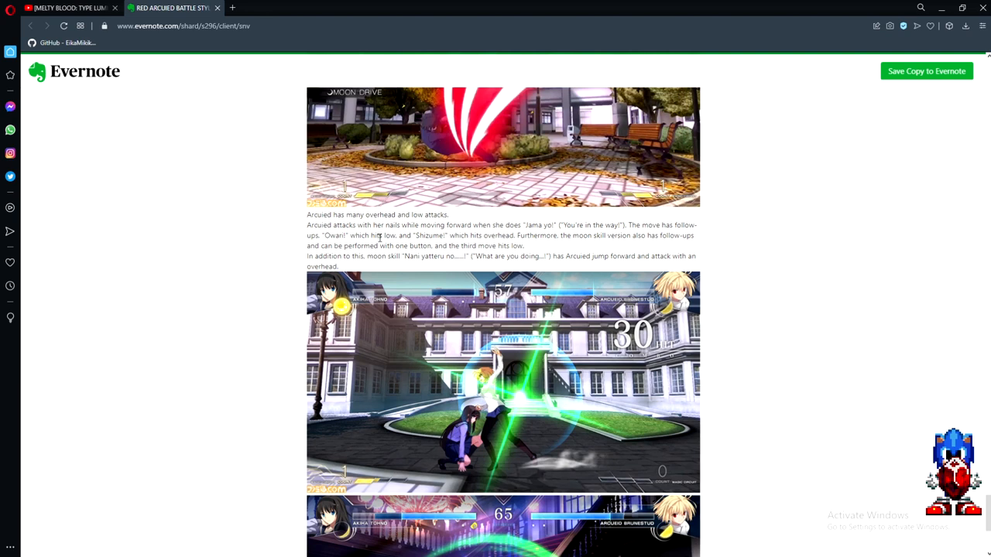
pyautogui.moveTo(485, 242)
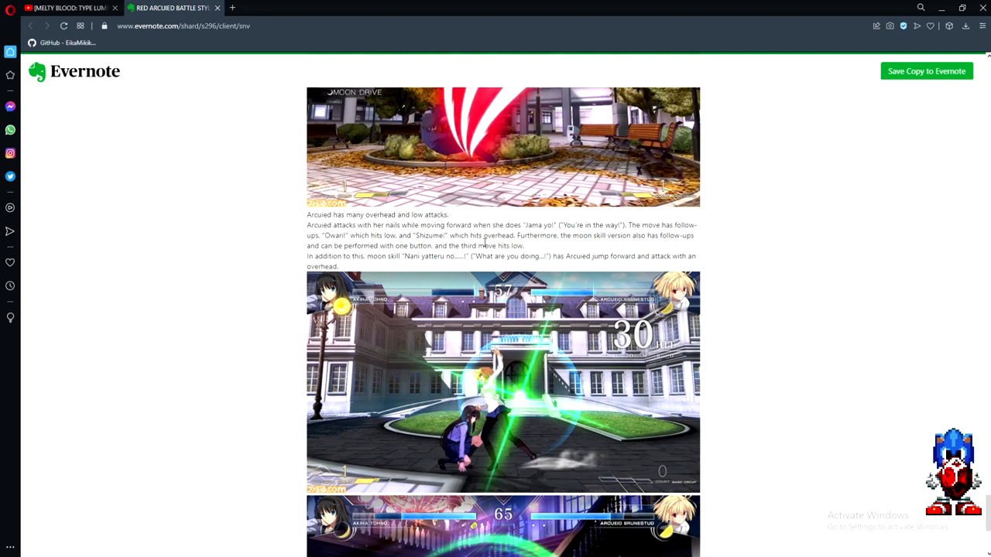
pyautogui.moveTo(489, 239)
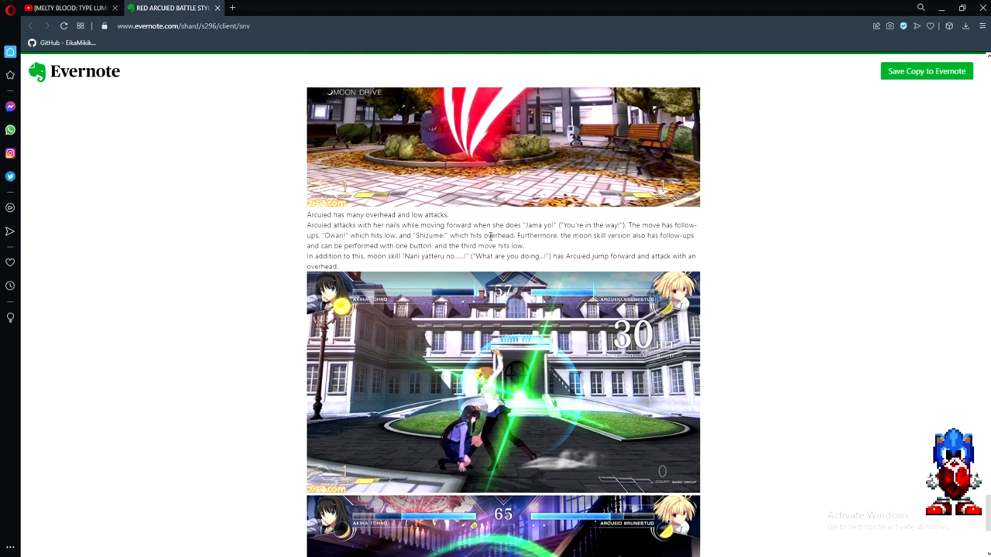
pyautogui.moveTo(570, 250)
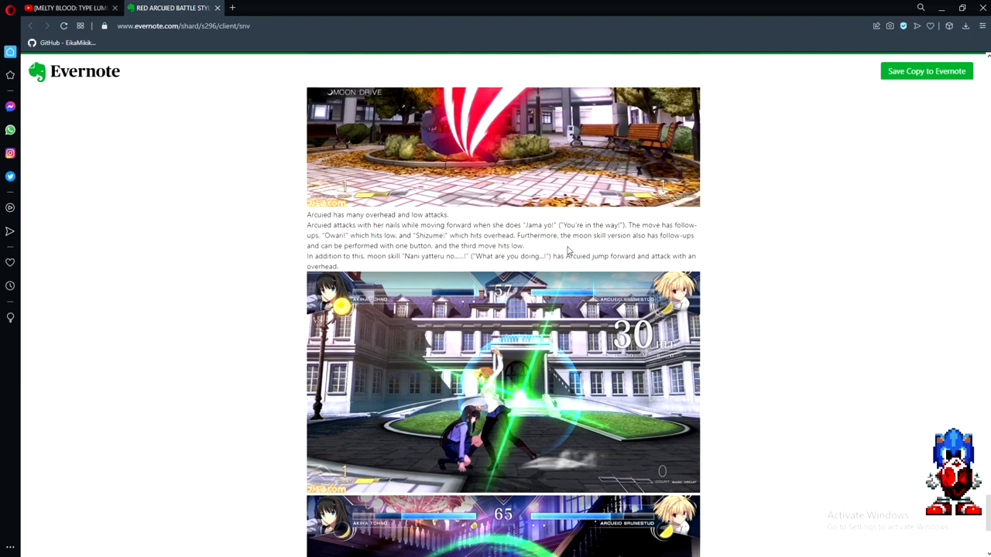
pyautogui.moveTo(344, 245)
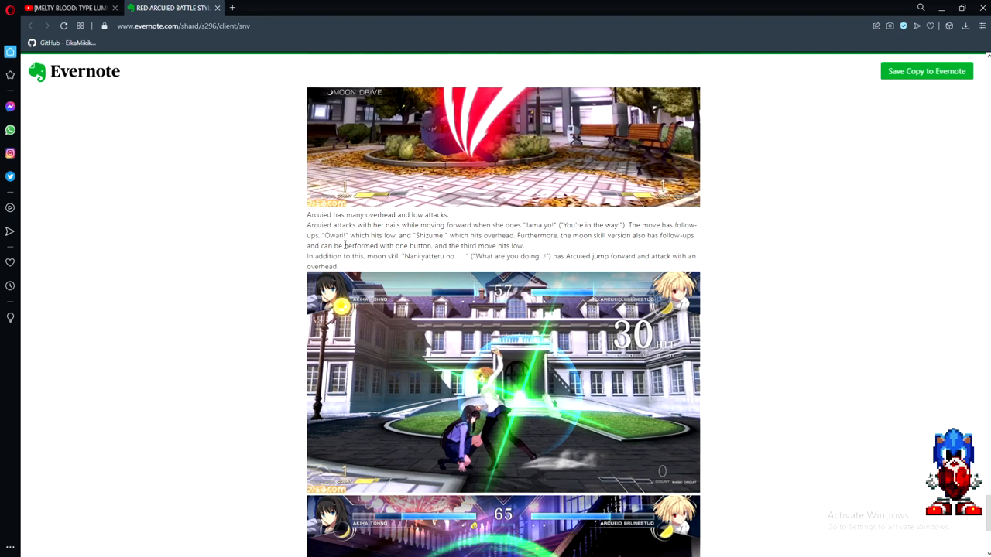
pyautogui.moveTo(255, 235)
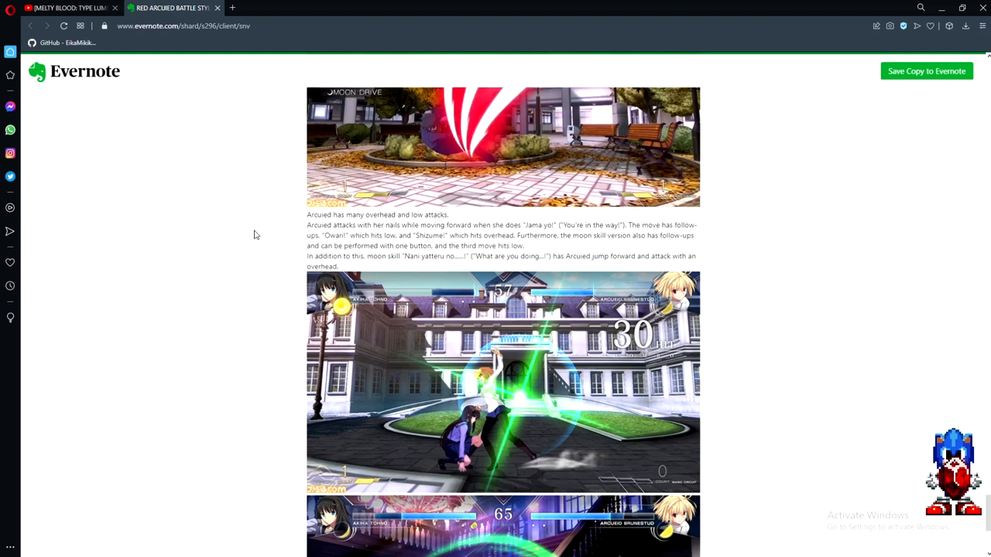
pyautogui.scroll(-3)
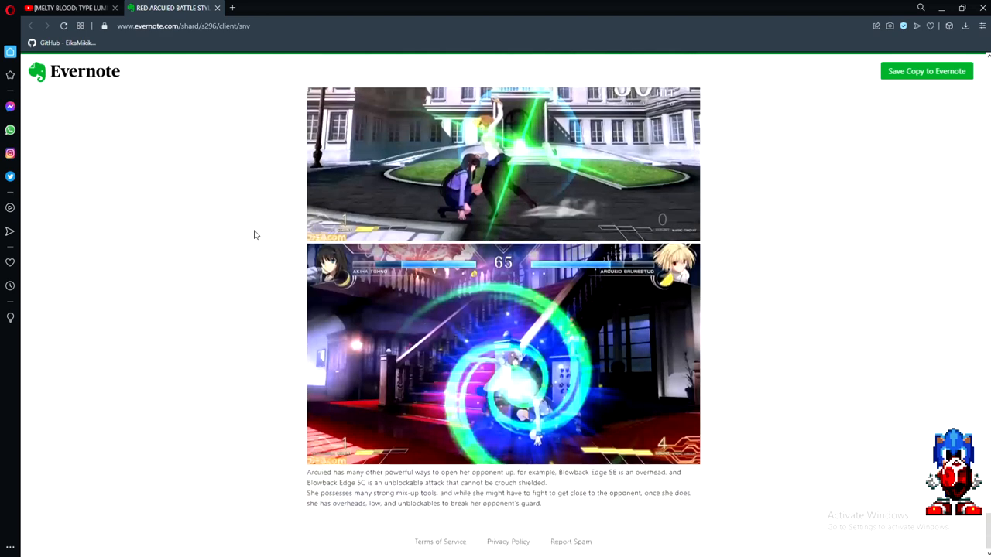
pyautogui.moveTo(291, 494)
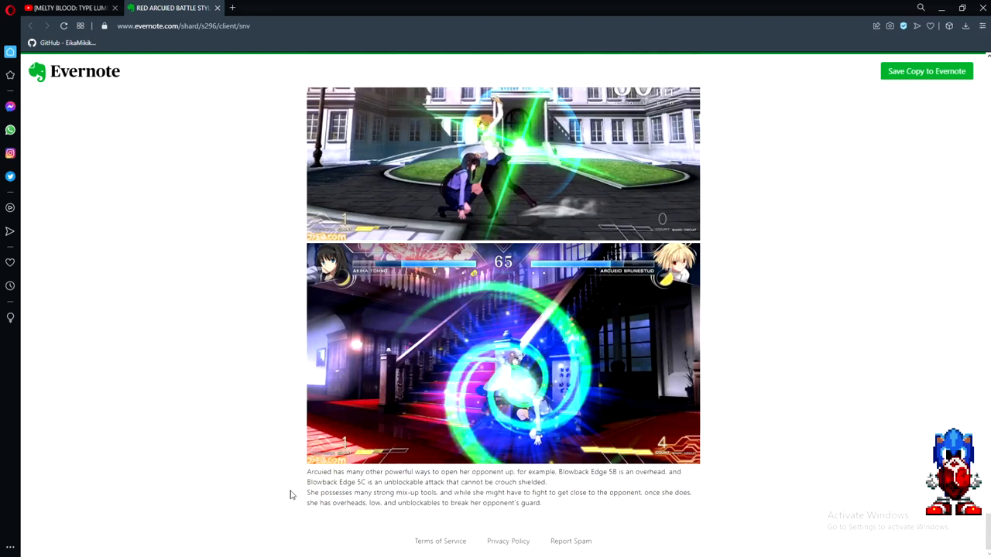
pyautogui.moveTo(563, 493)
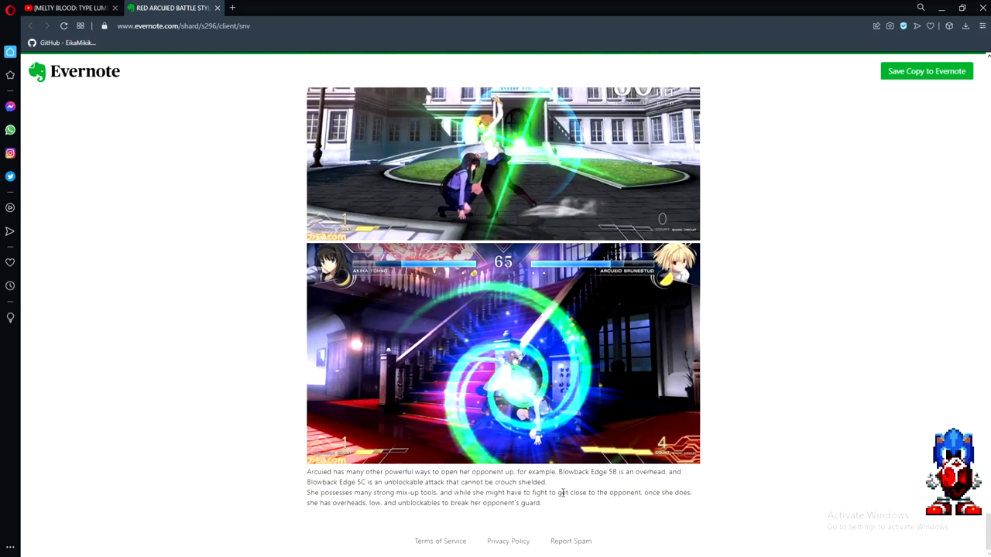
pyautogui.moveTo(263, 491)
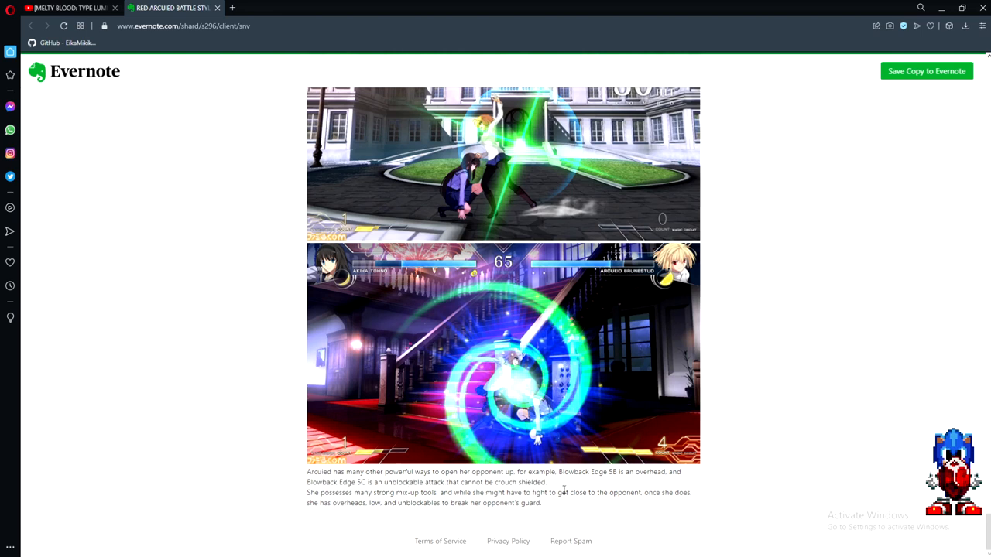
pyautogui.moveTo(740, 406)
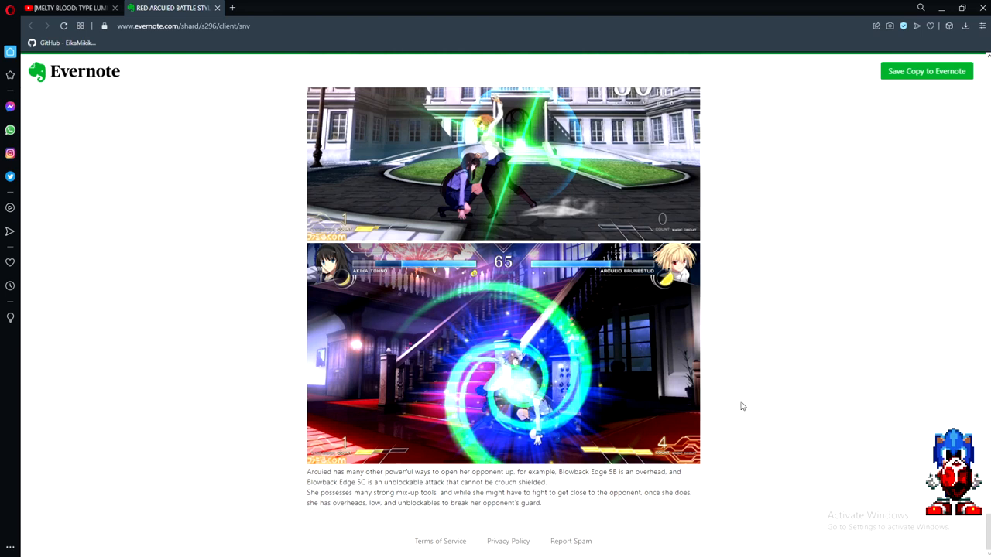
pyautogui.moveTo(736, 489)
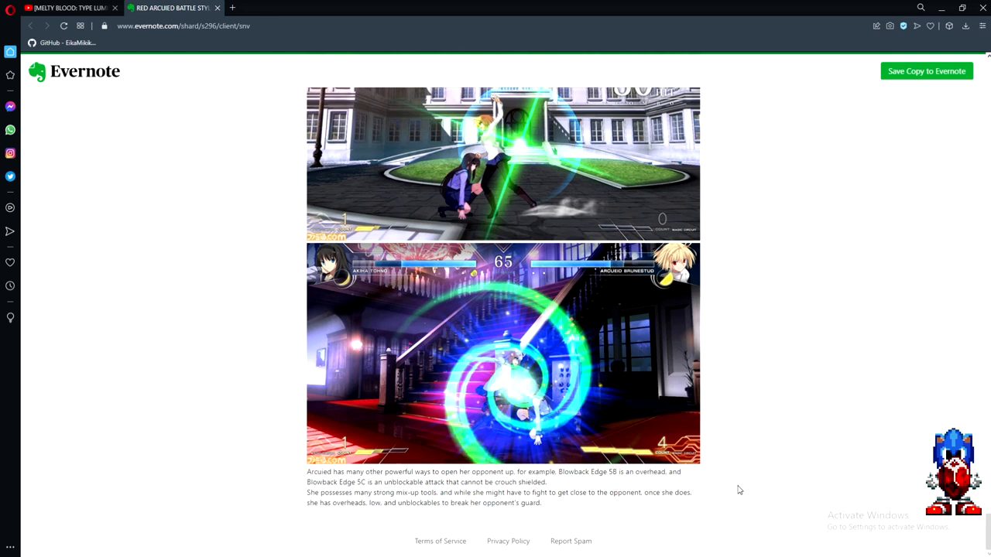
pyautogui.moveTo(704, 502)
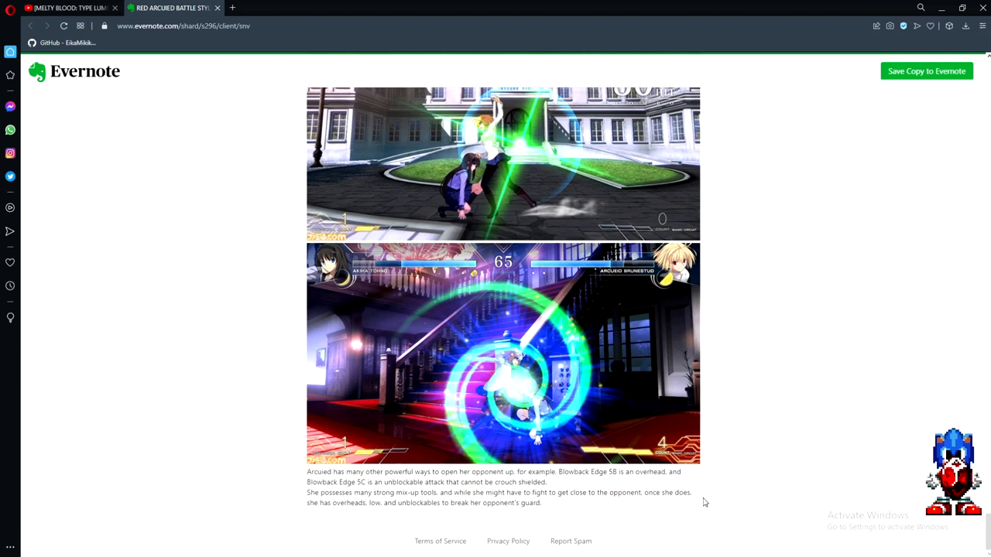
pyautogui.moveTo(684, 487)
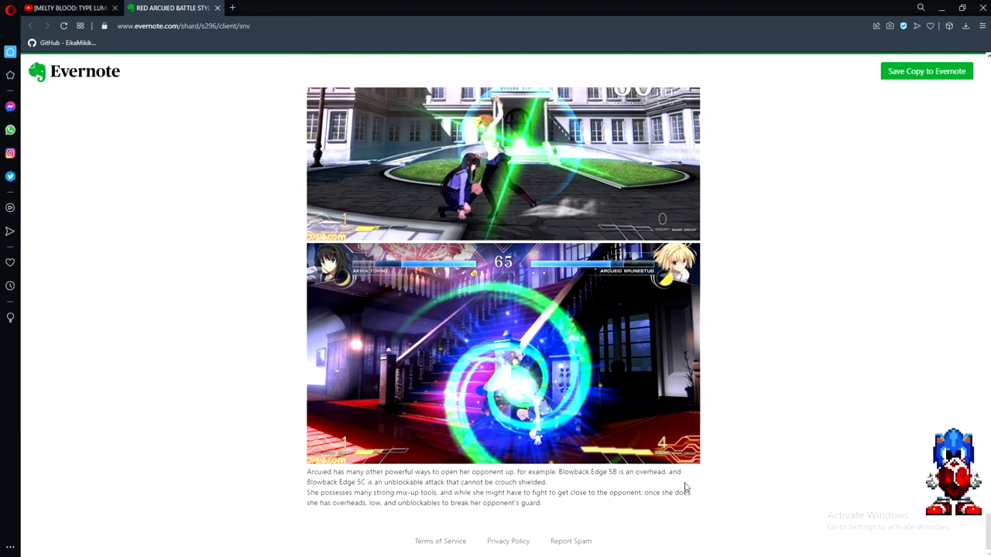
pyautogui.moveTo(193, 68)
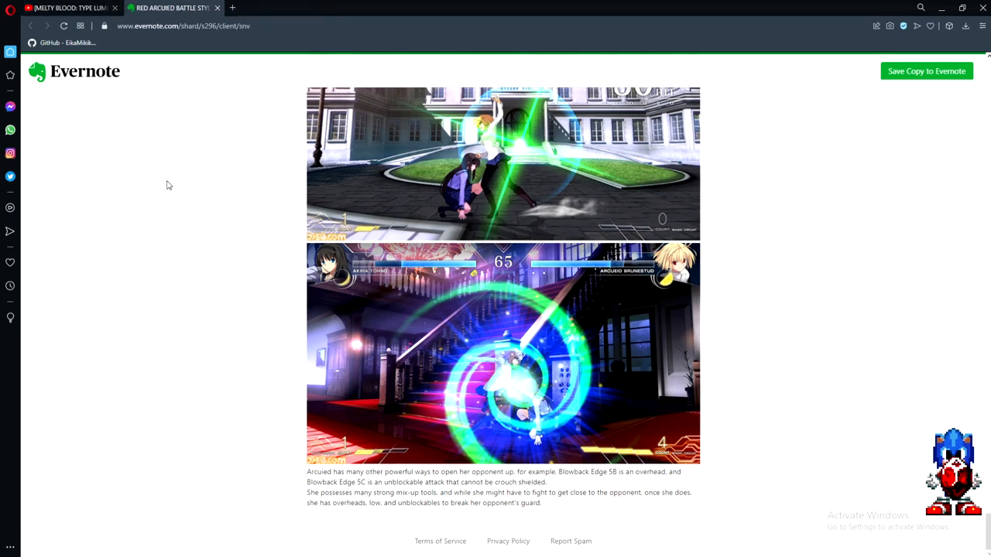
pyautogui.moveTo(173, 194)
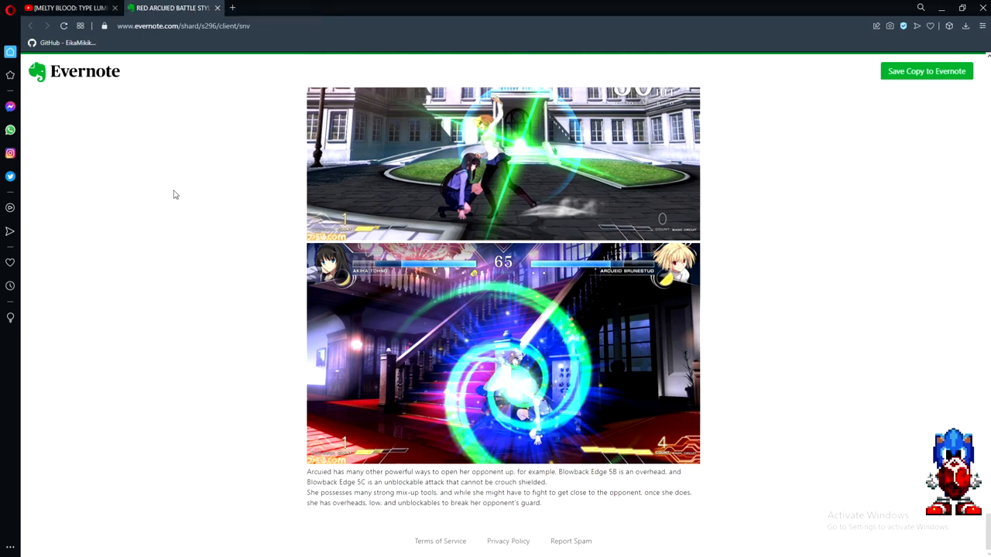
pyautogui.moveTo(179, 226)
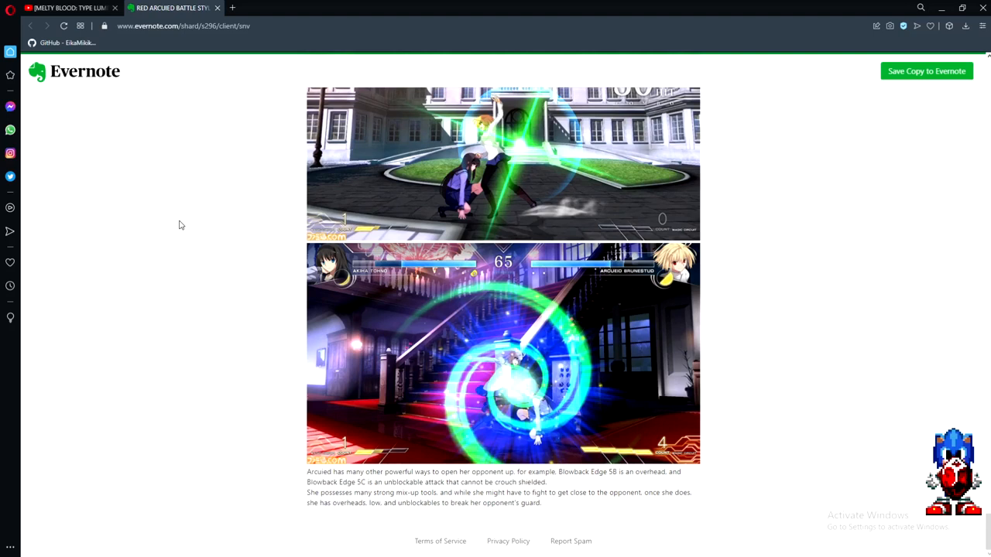